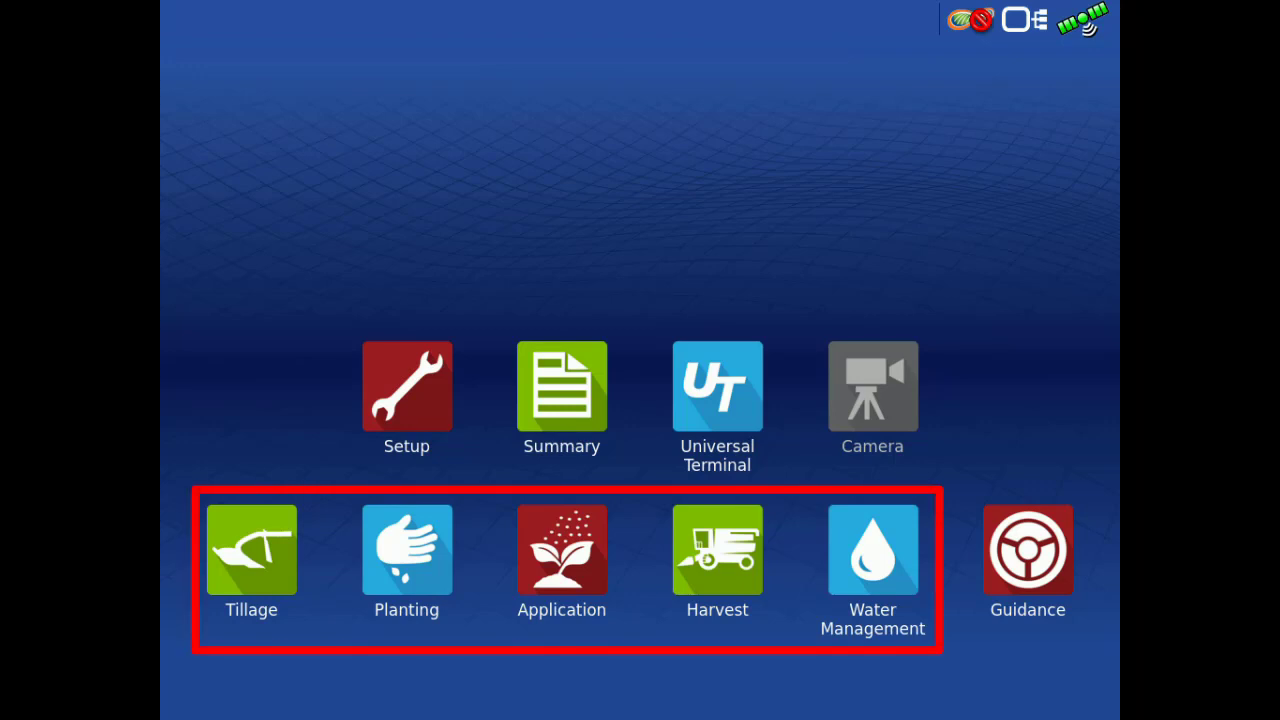
# - Reach the GPS/Guidance setup after dismissing an empty configuration selection
pyautogui.click(406, 548)
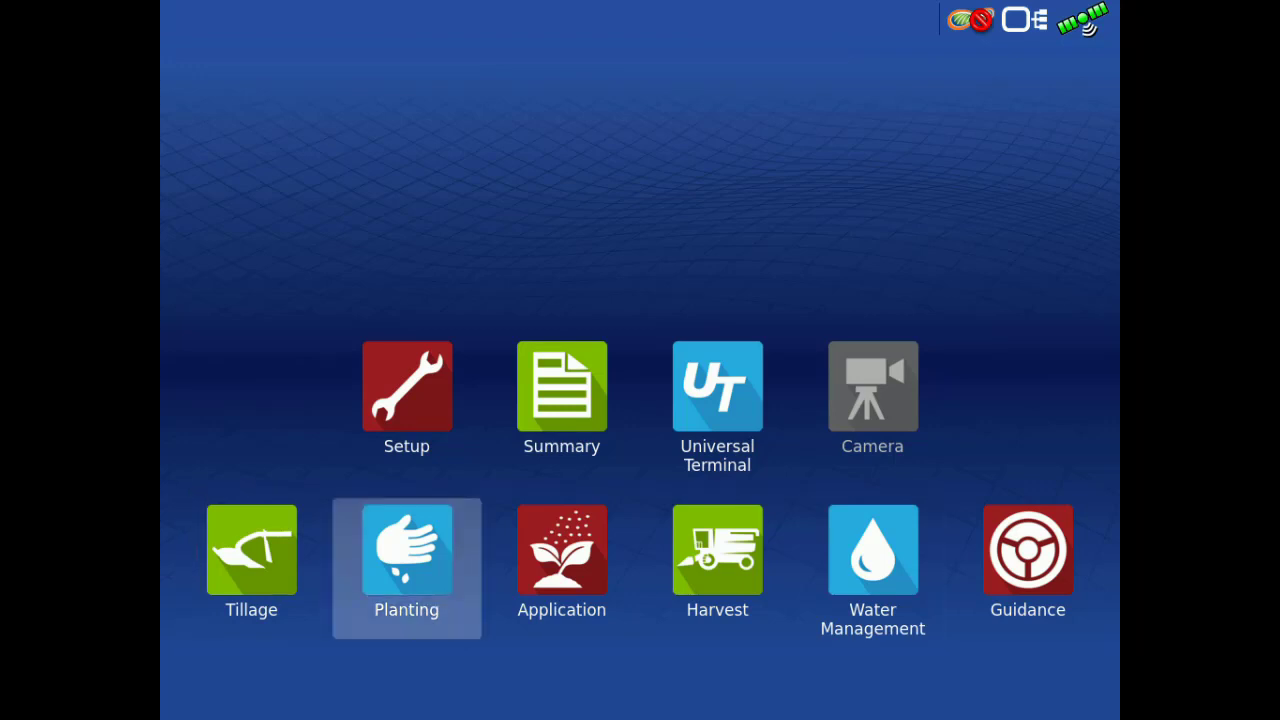
pyautogui.click(406, 548)
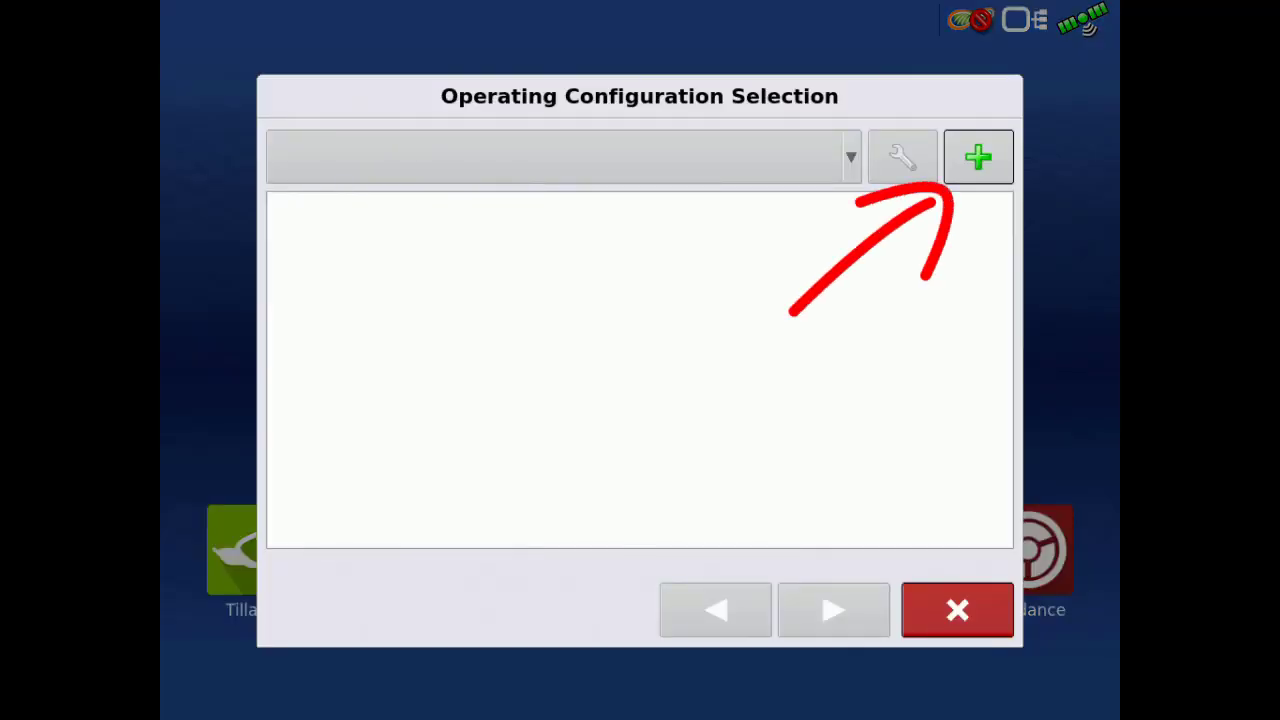
pyautogui.click(956, 610)
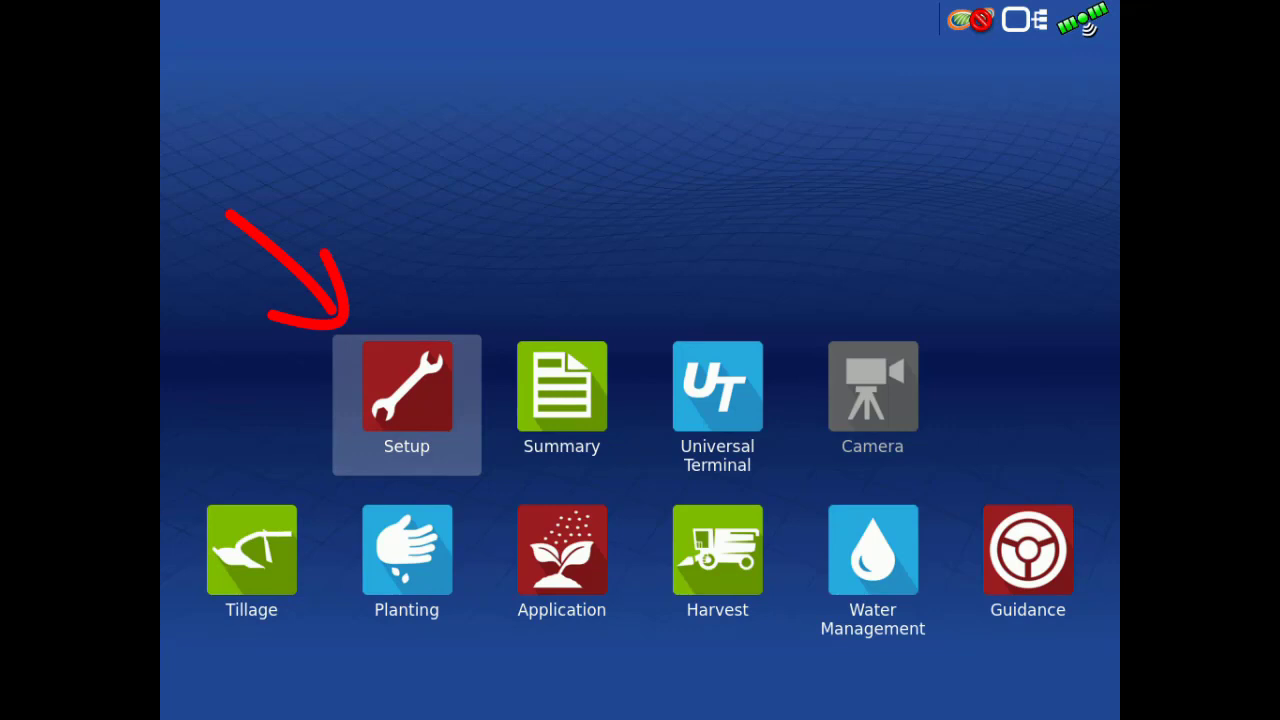
pyautogui.click(406, 386)
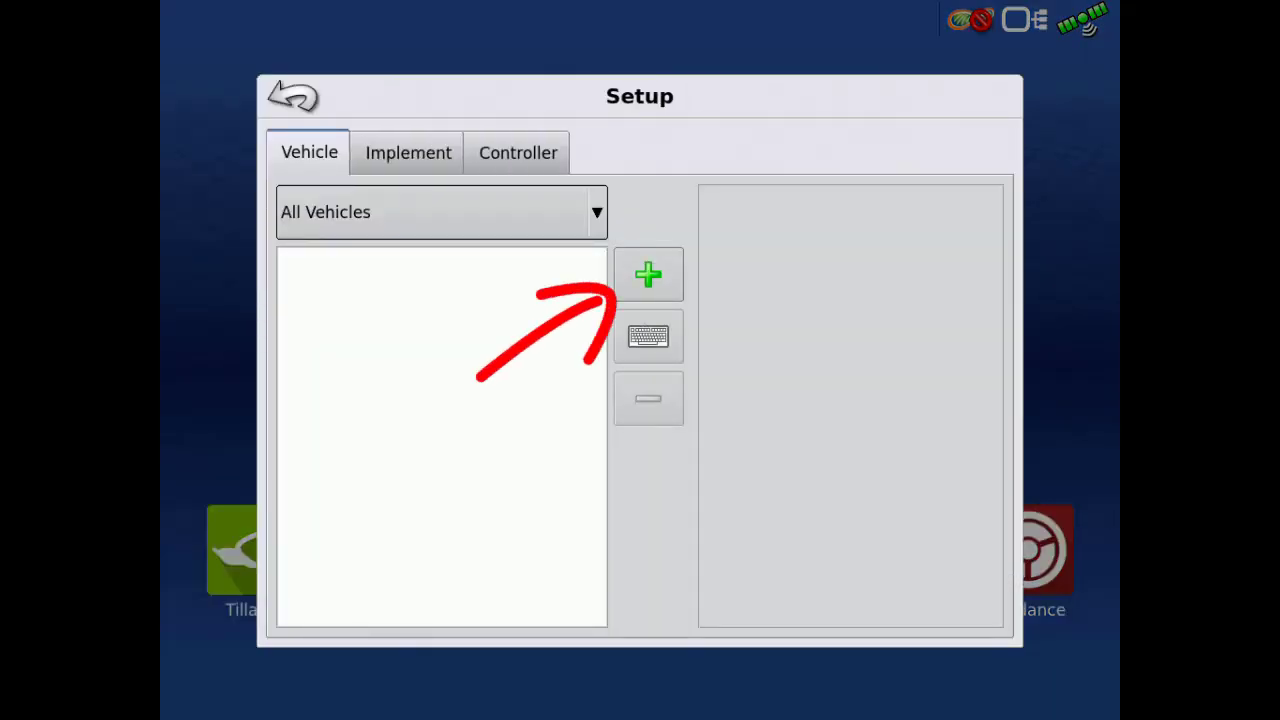
pyautogui.click(292, 96)
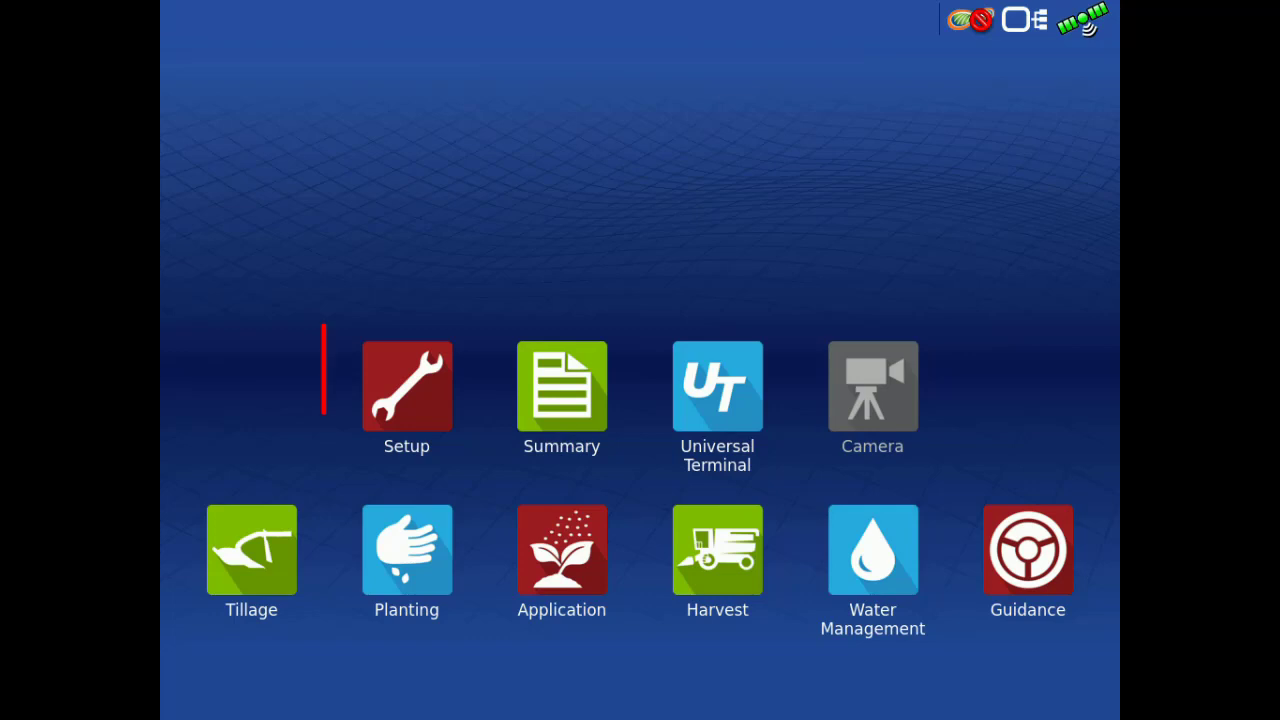
pyautogui.click(406, 384)
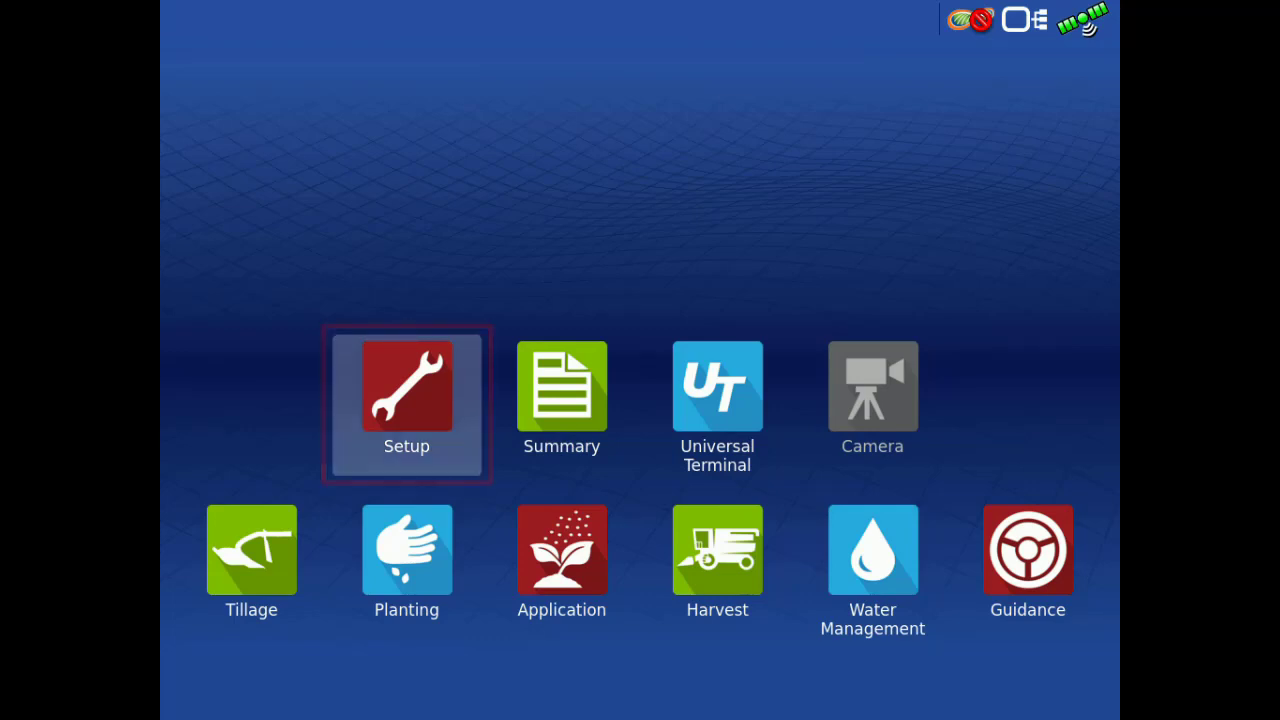
pyautogui.click(406, 386)
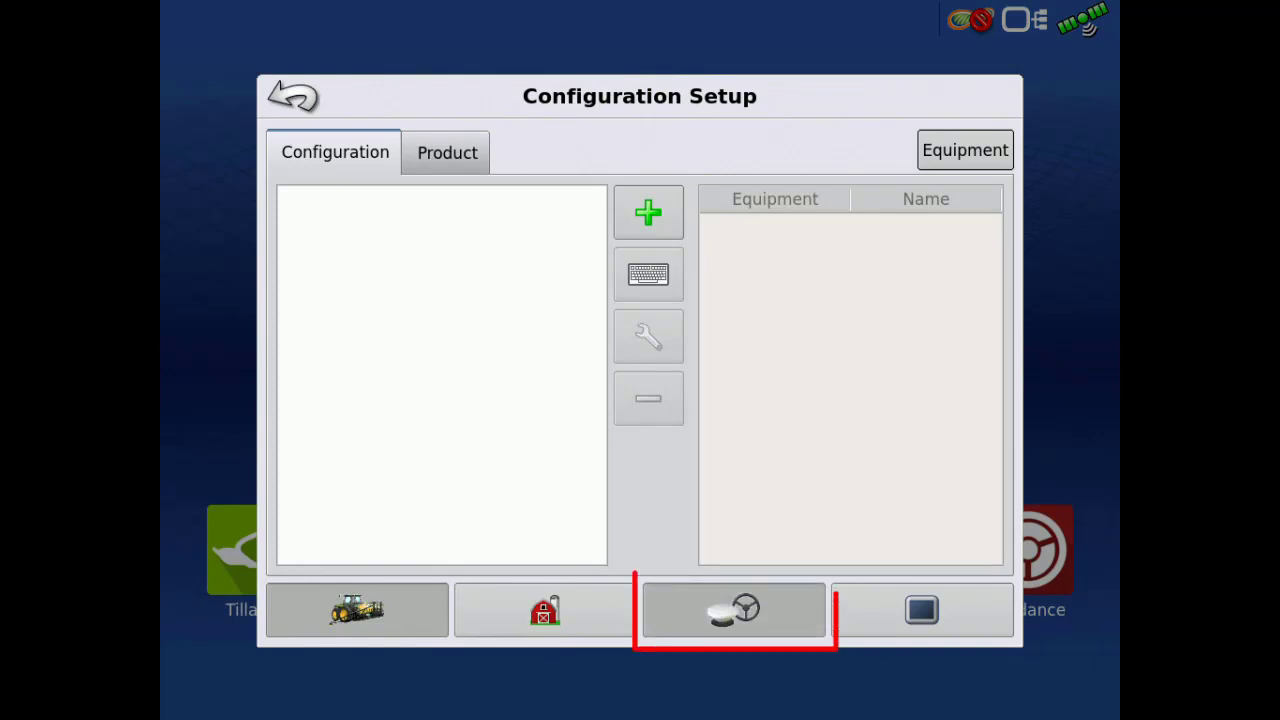
pyautogui.click(734, 610)
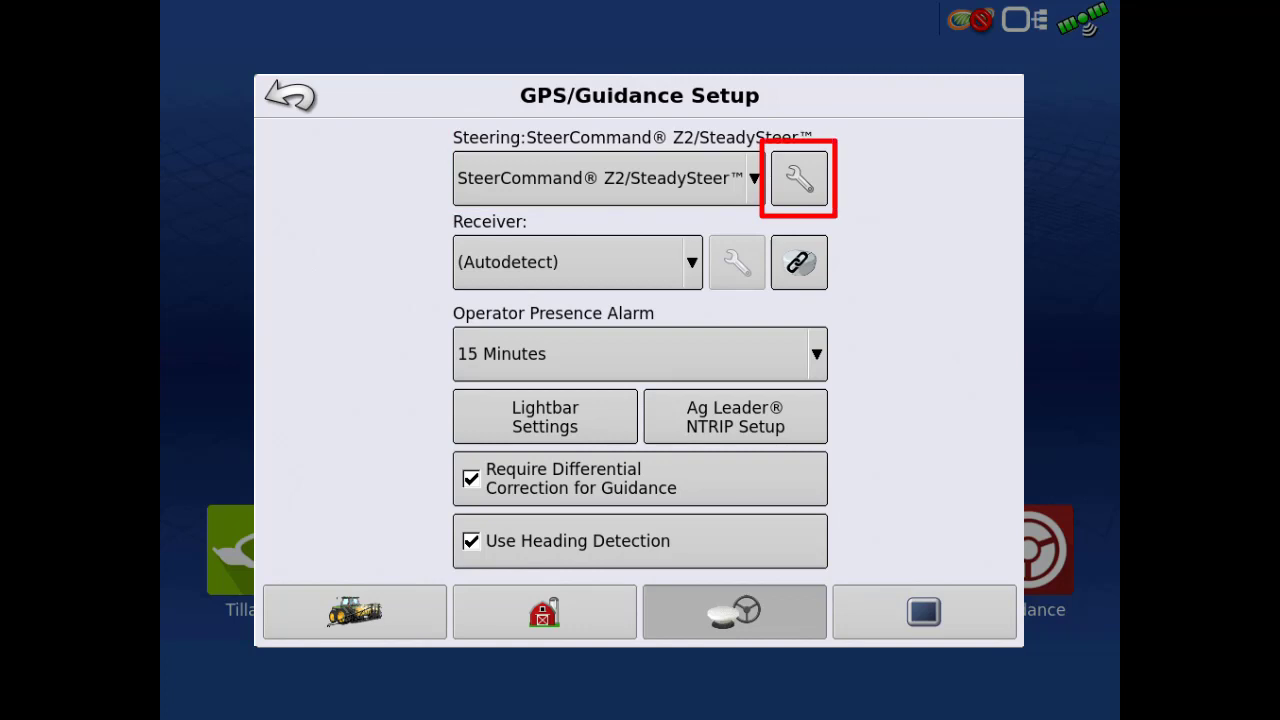
# - Add a new Harvester vehicle from the SteerCommand Z2 steering settings
pyautogui.click(798, 178)
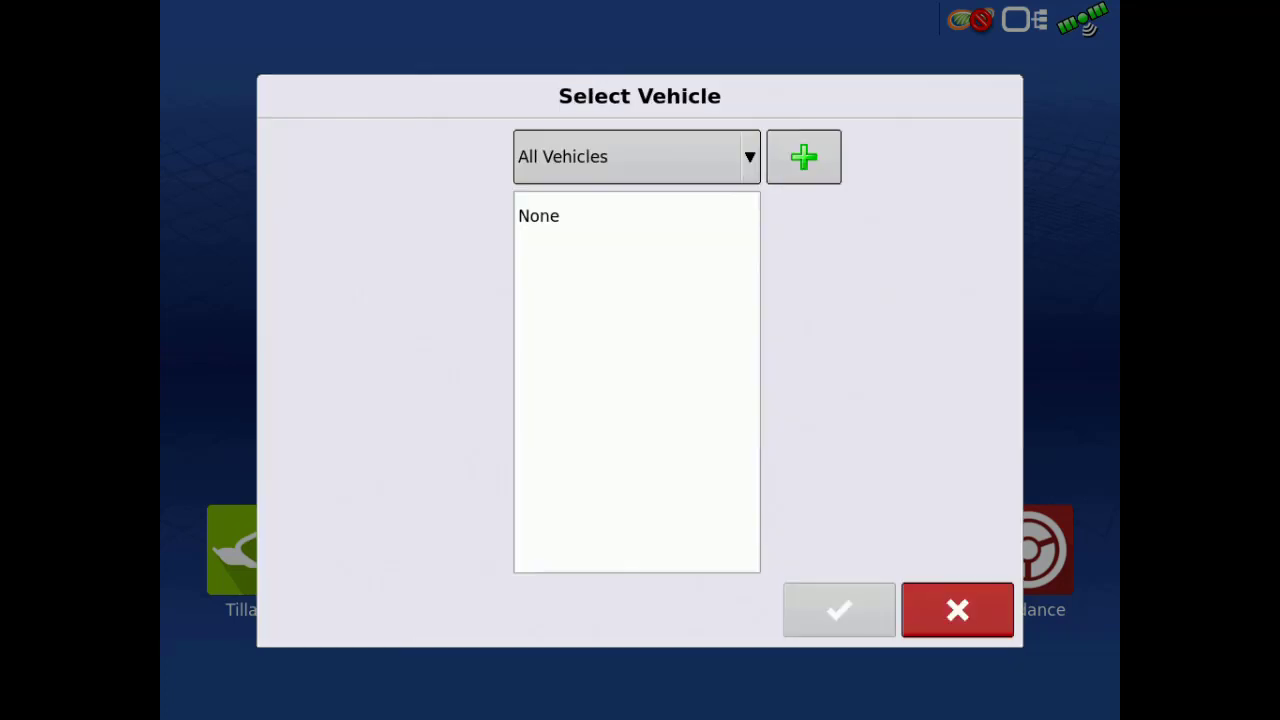
pyautogui.click(804, 156)
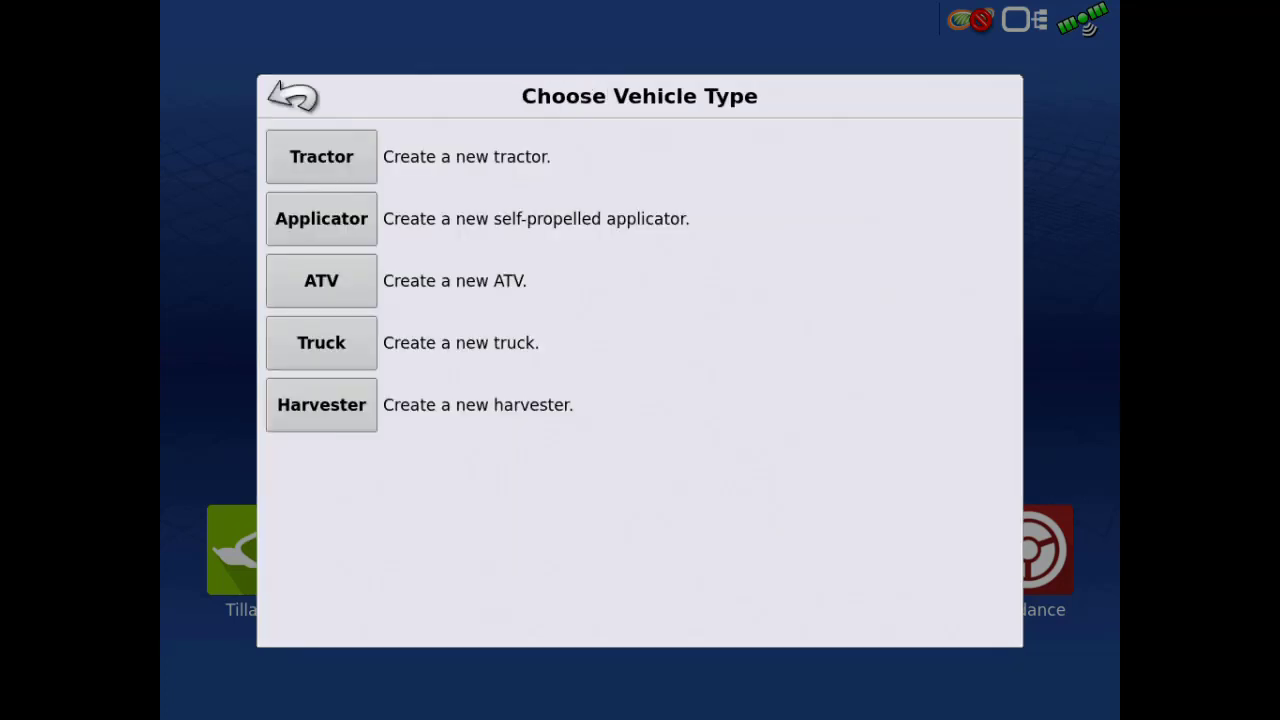
pyautogui.click(320, 404)
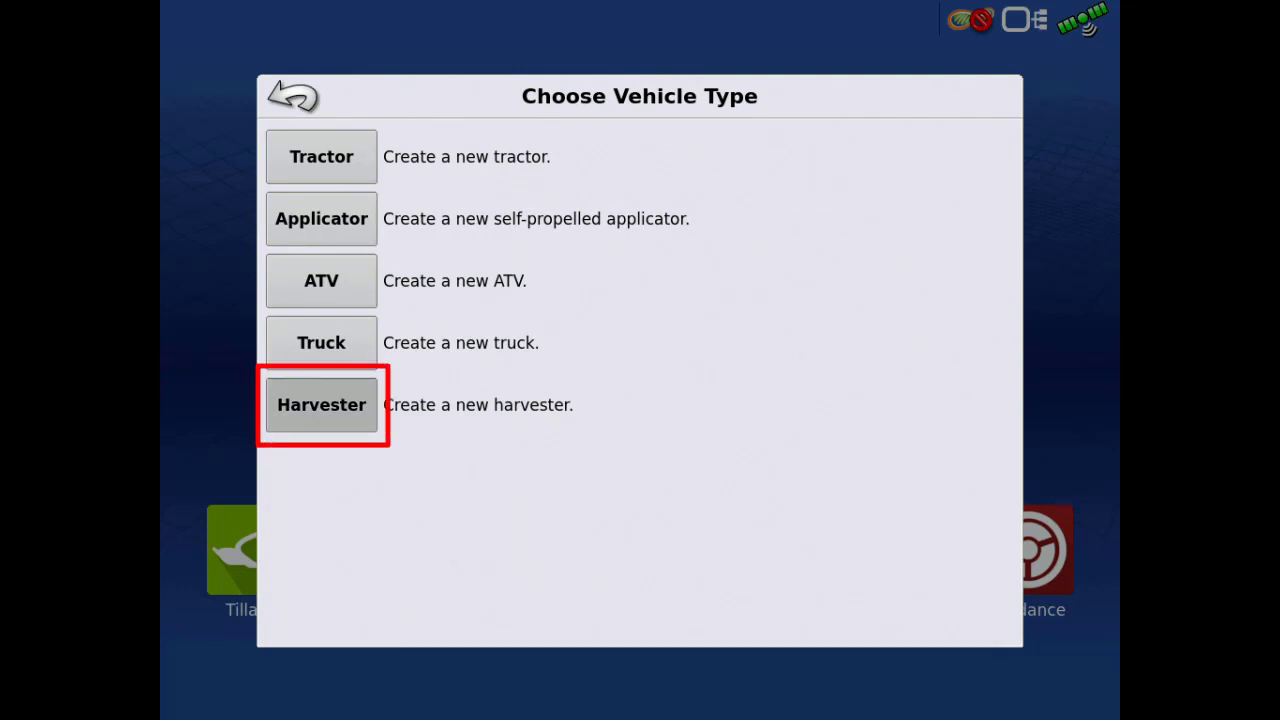
pyautogui.click(320, 404)
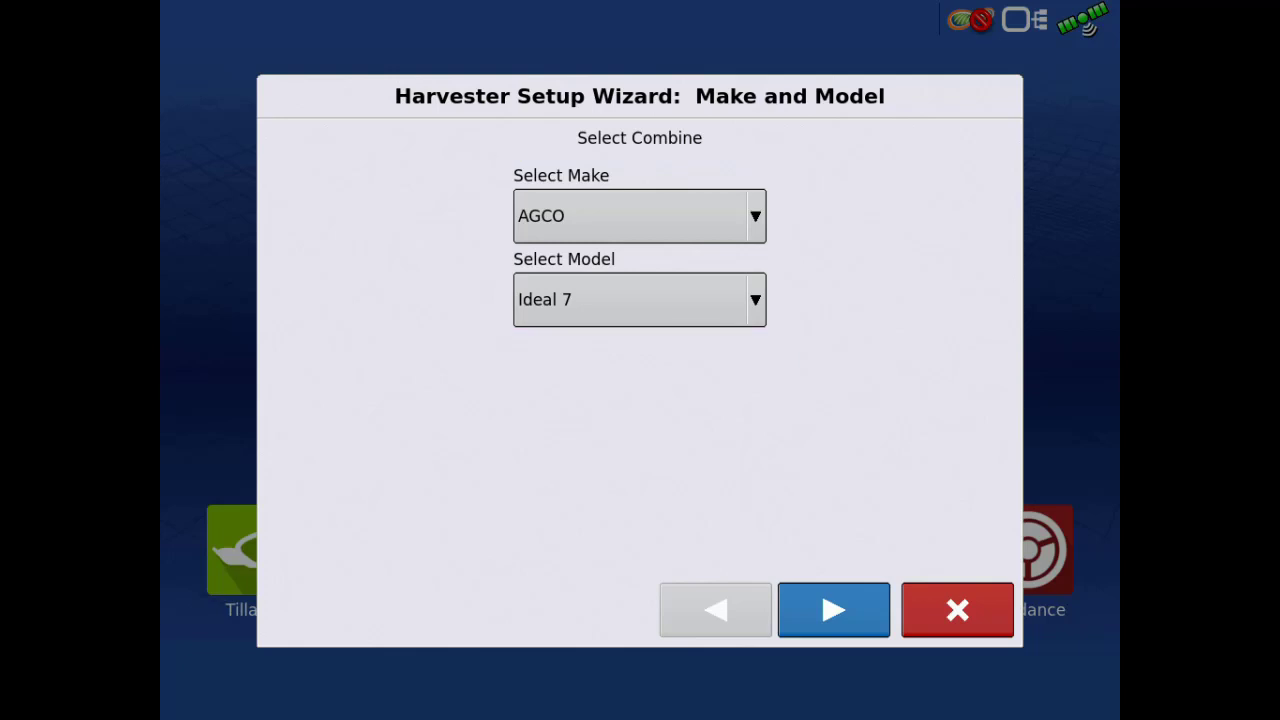
# - Set the harvester make to CaseIH and model to 6130 in the setup wizard
pyautogui.click(640, 300)
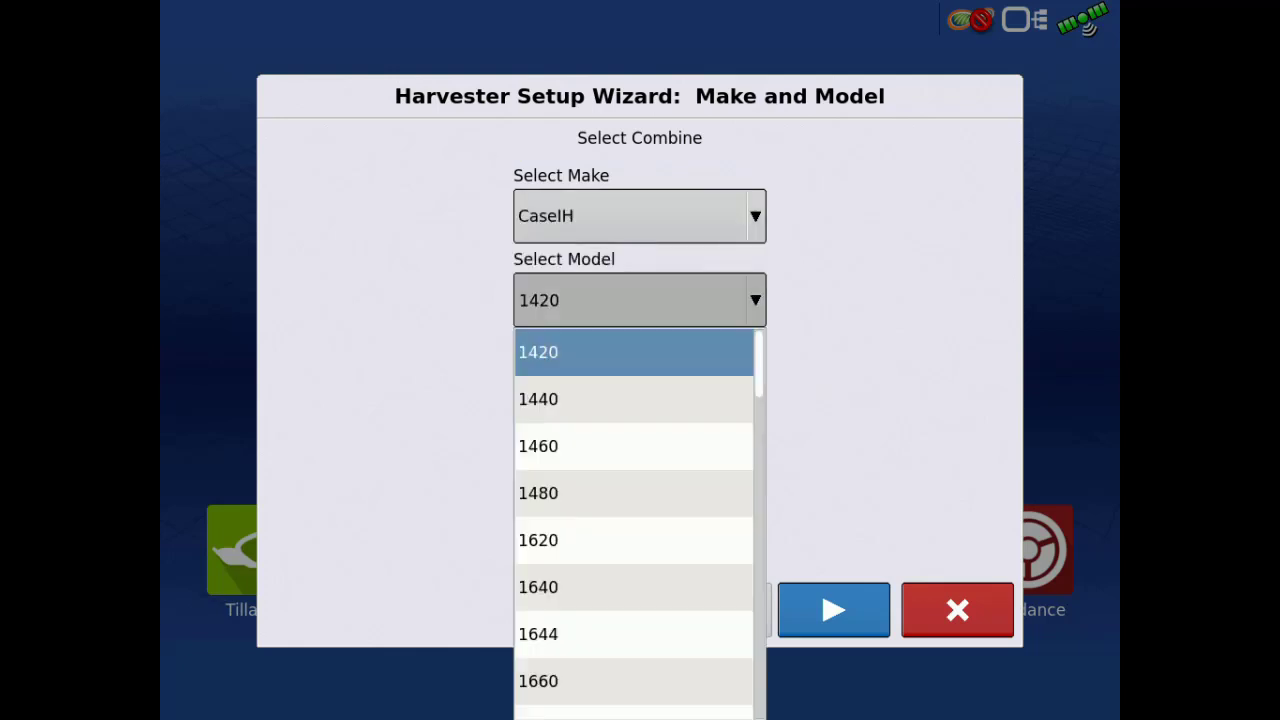
pyautogui.scroll(-3)
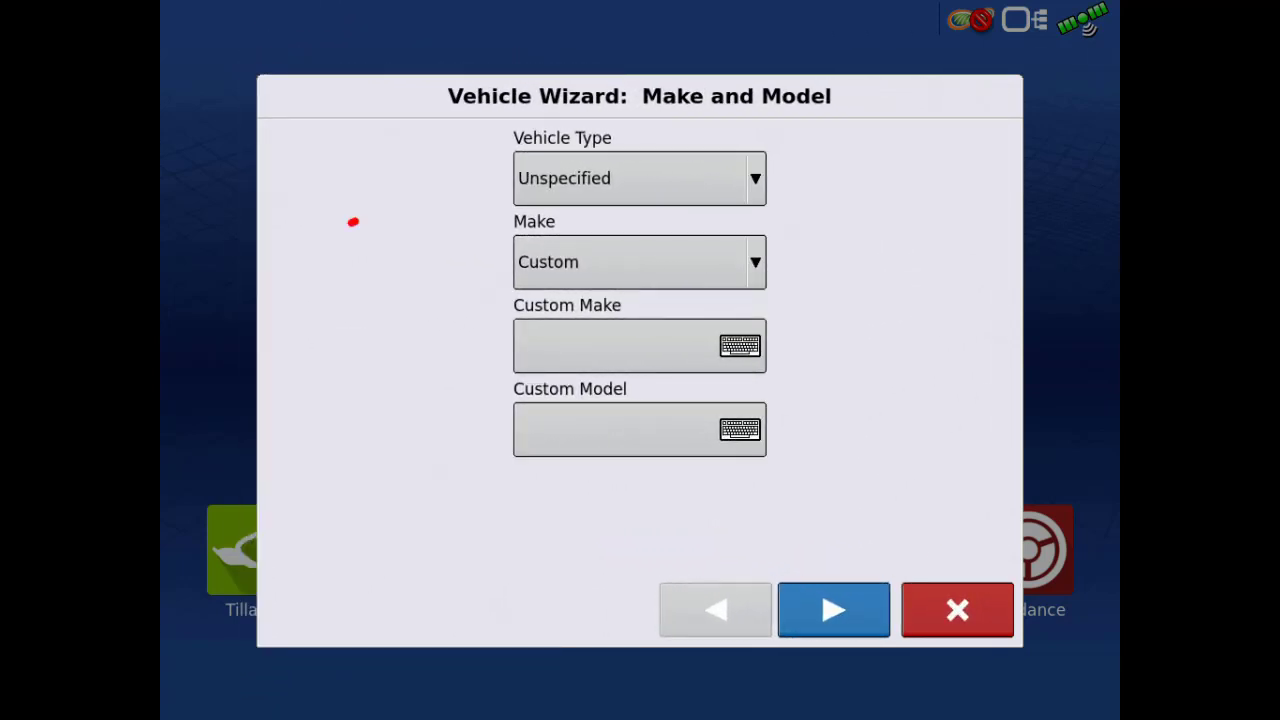
pyautogui.click(640, 178)
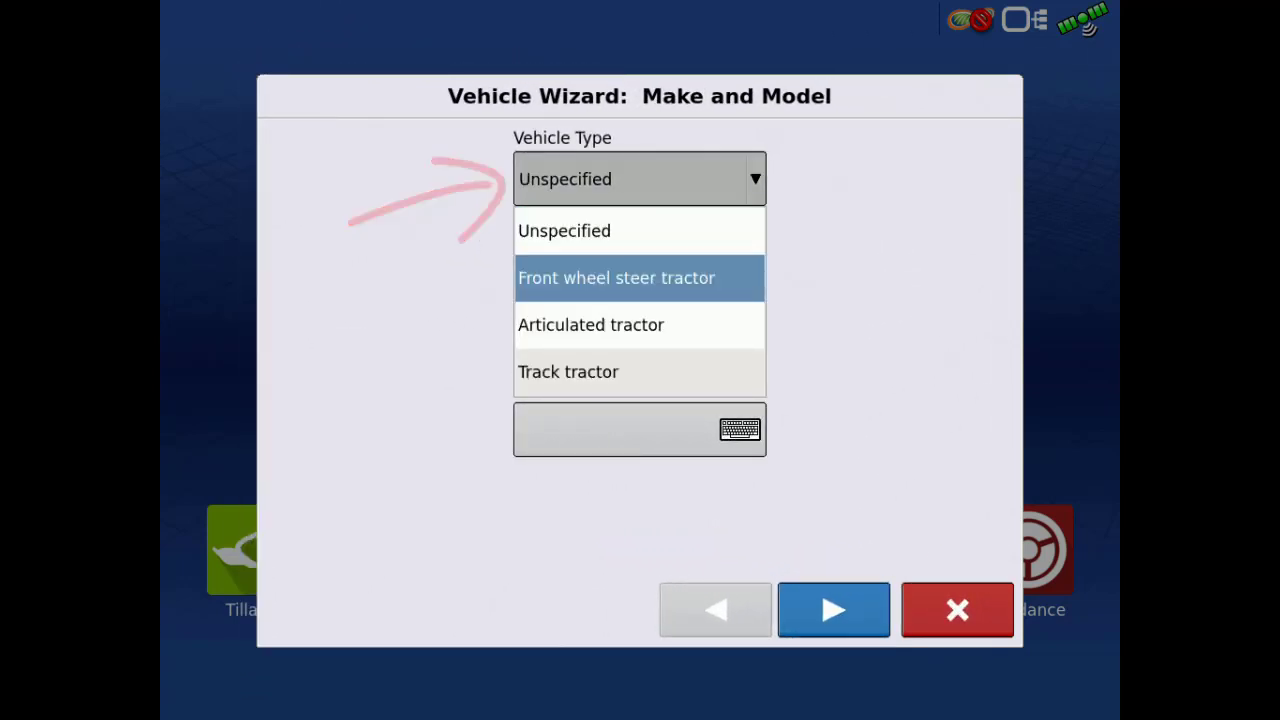
pyautogui.click(616, 276)
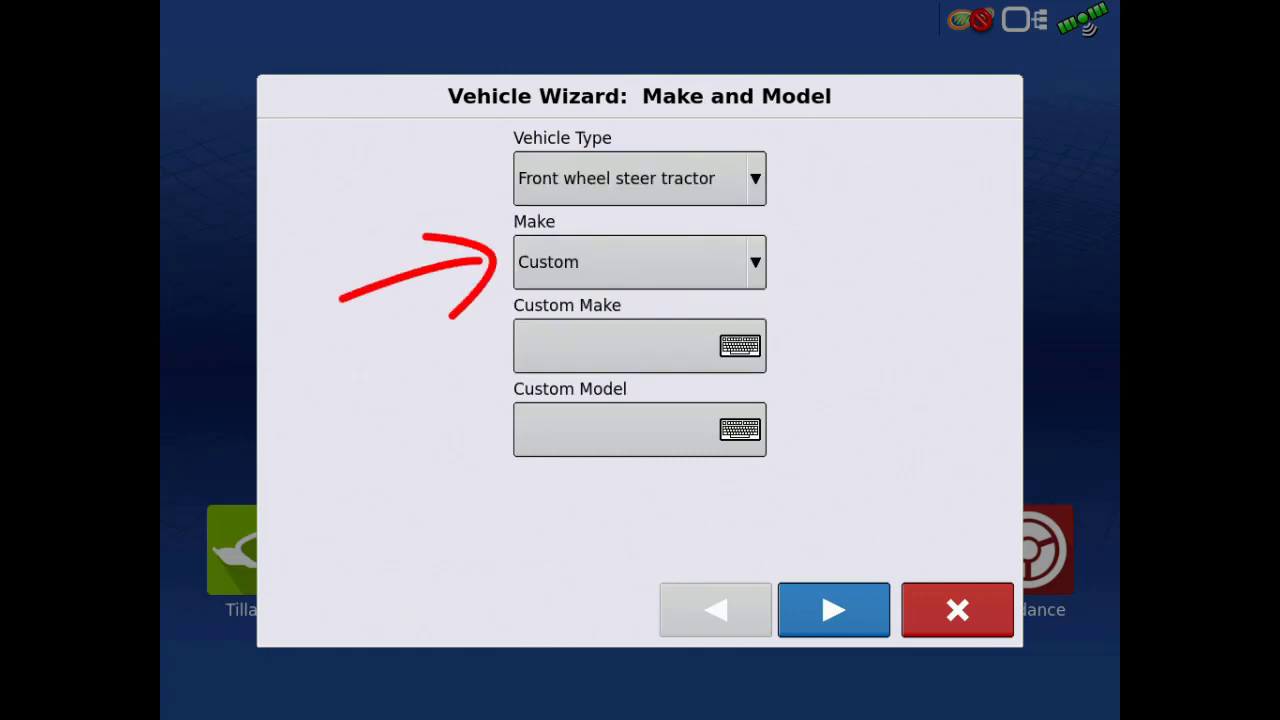
pyautogui.click(640, 260)
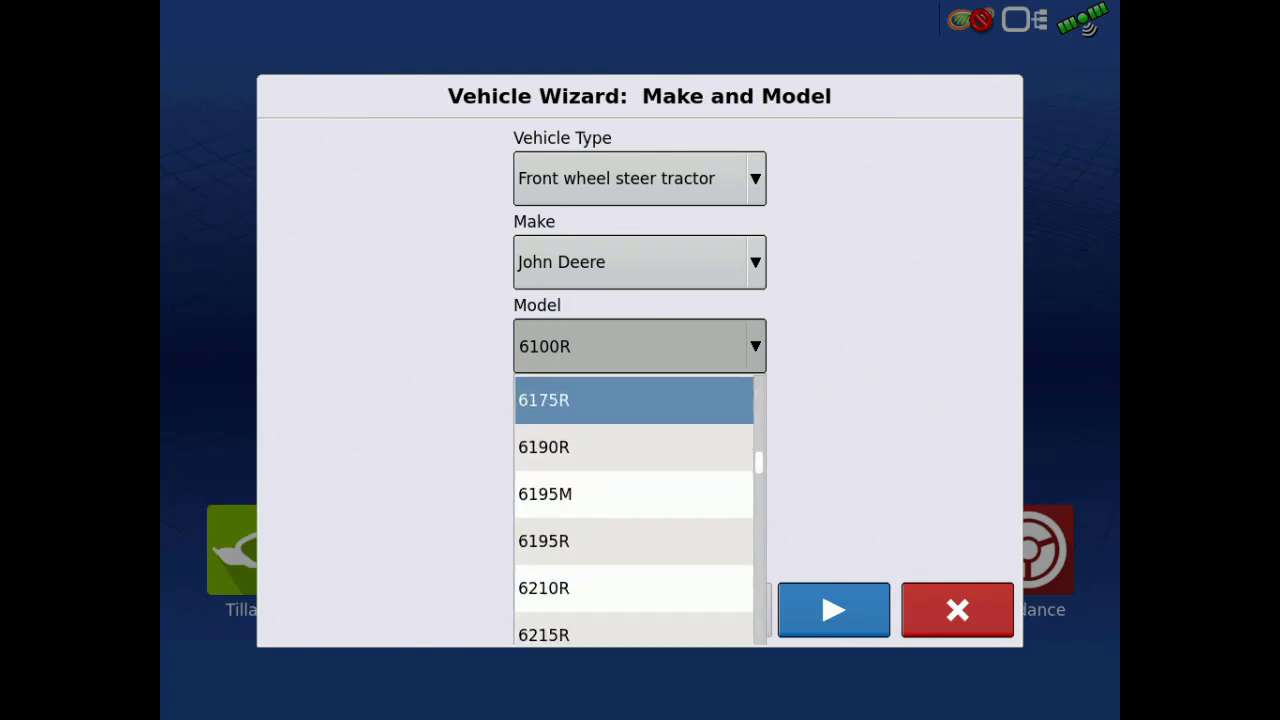
pyautogui.scroll(-3)
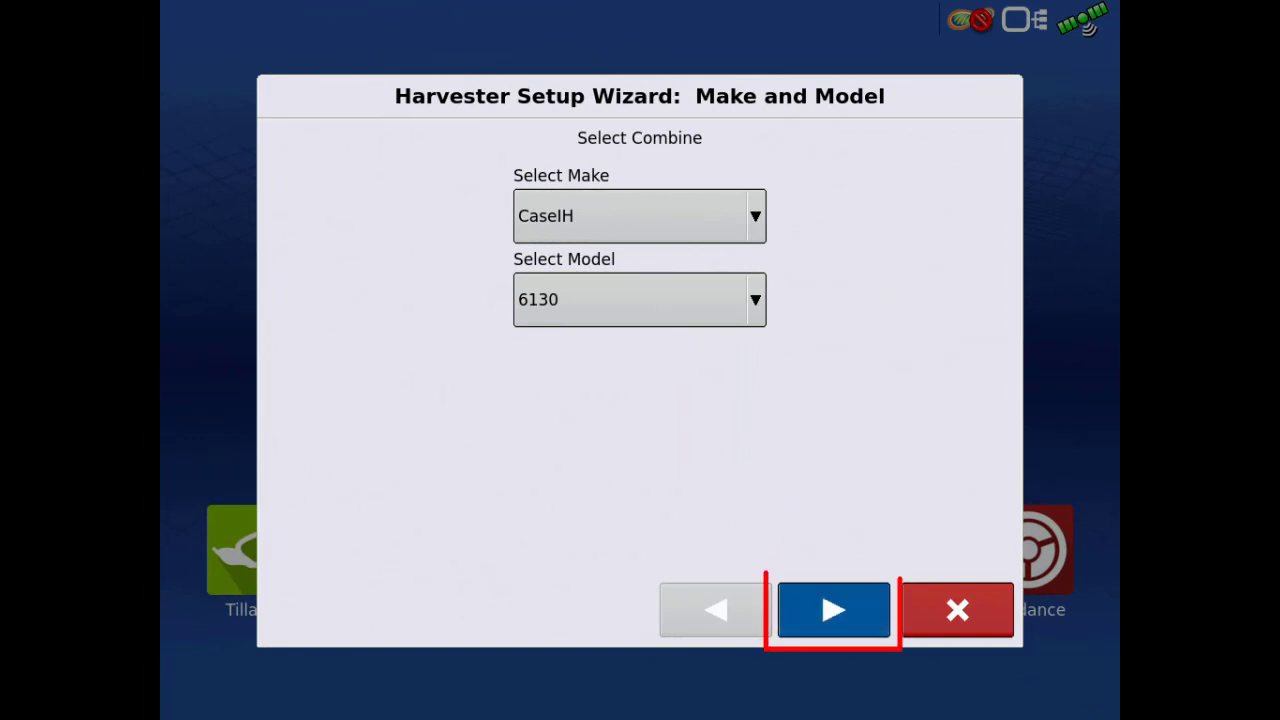
# - Set antenna offsets to 210 in fore, 0 right, 145 high and advance to the naming step
pyautogui.click(832, 610)
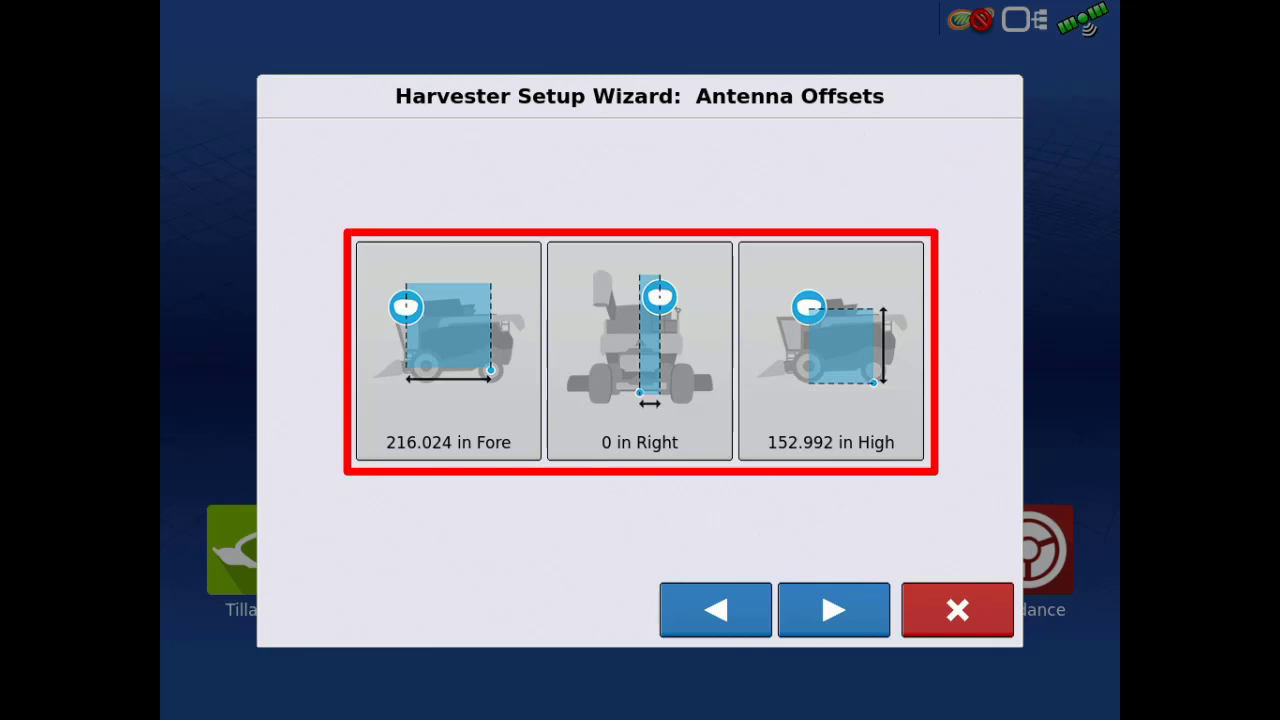
pyautogui.click(448, 350)
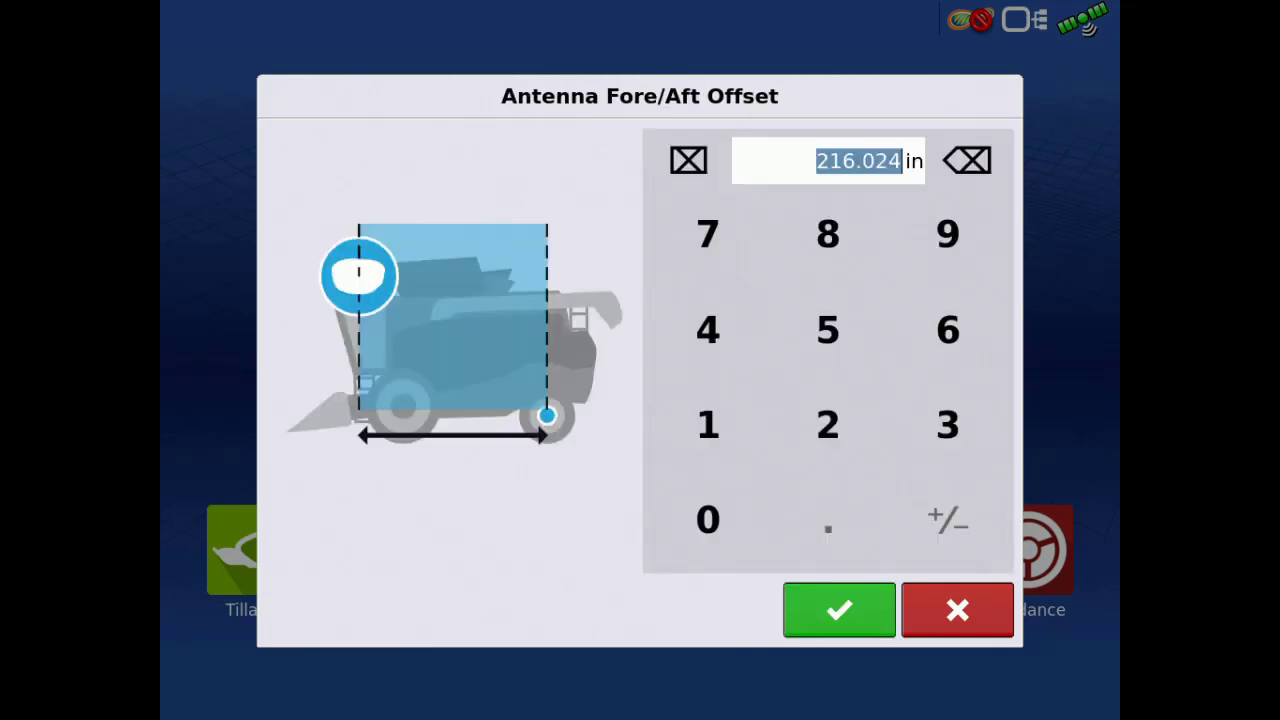
pyautogui.click(838, 610)
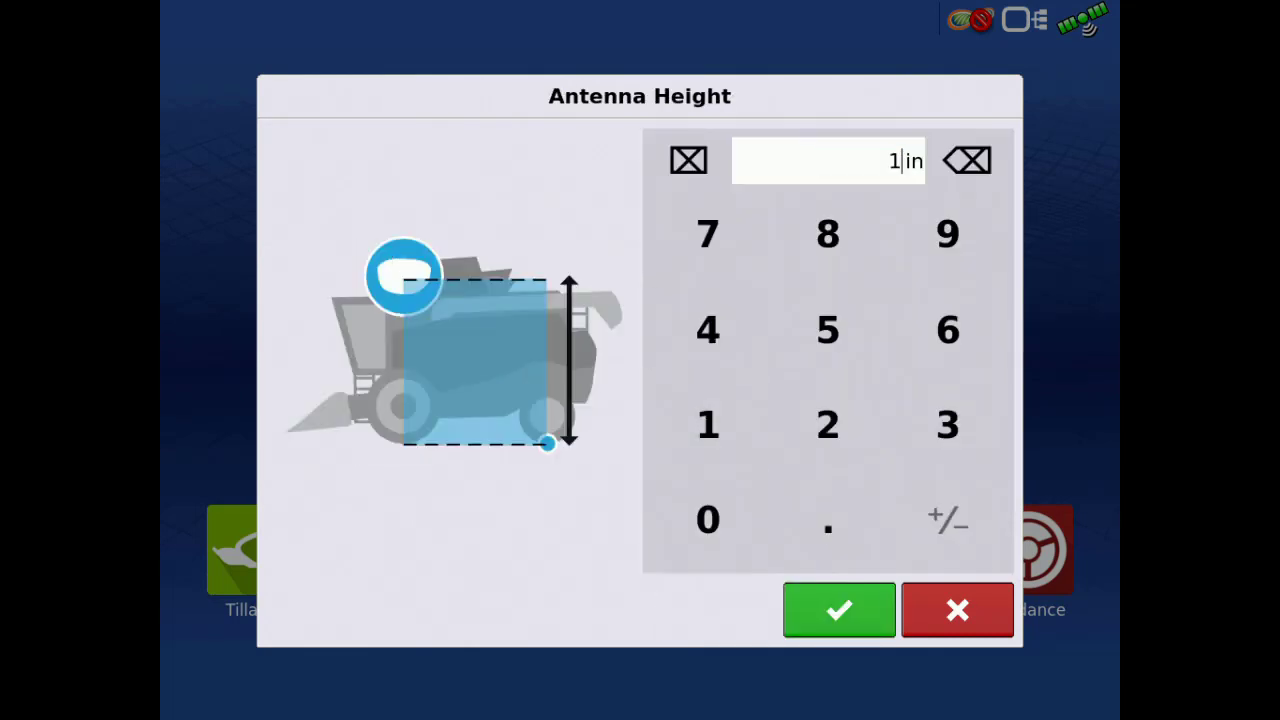
pyautogui.click(838, 610)
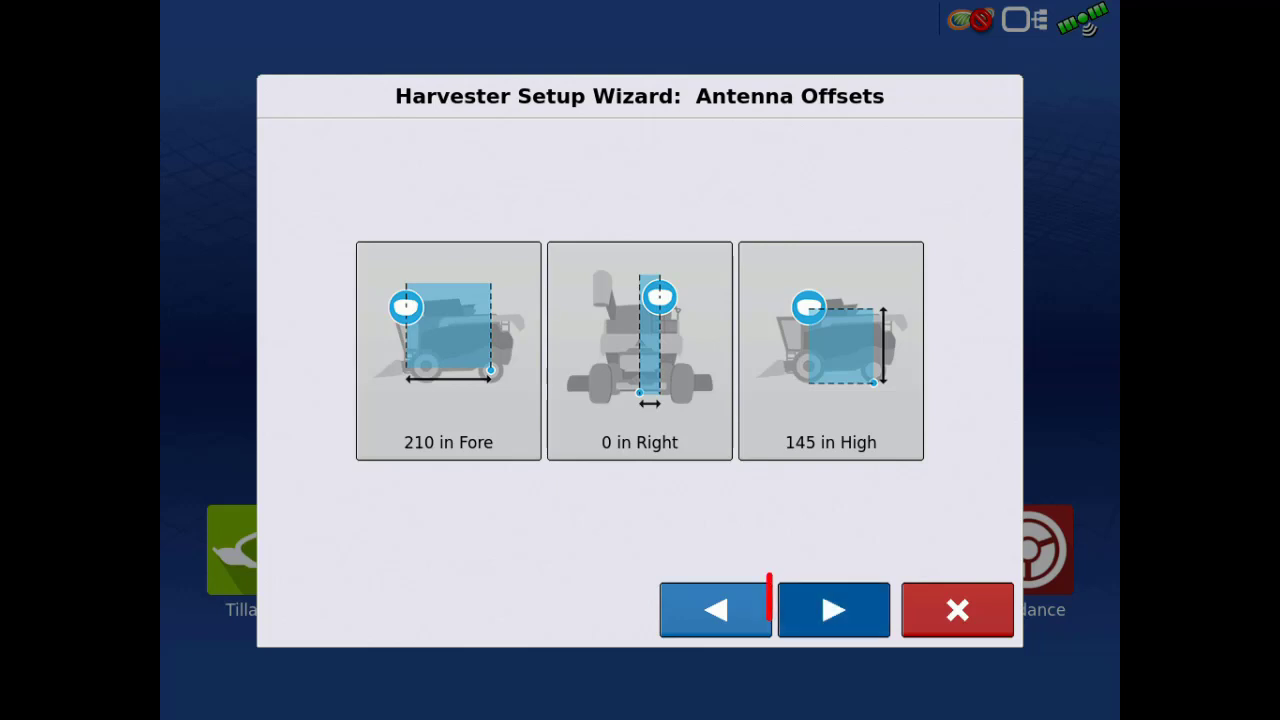
pyautogui.click(832, 610)
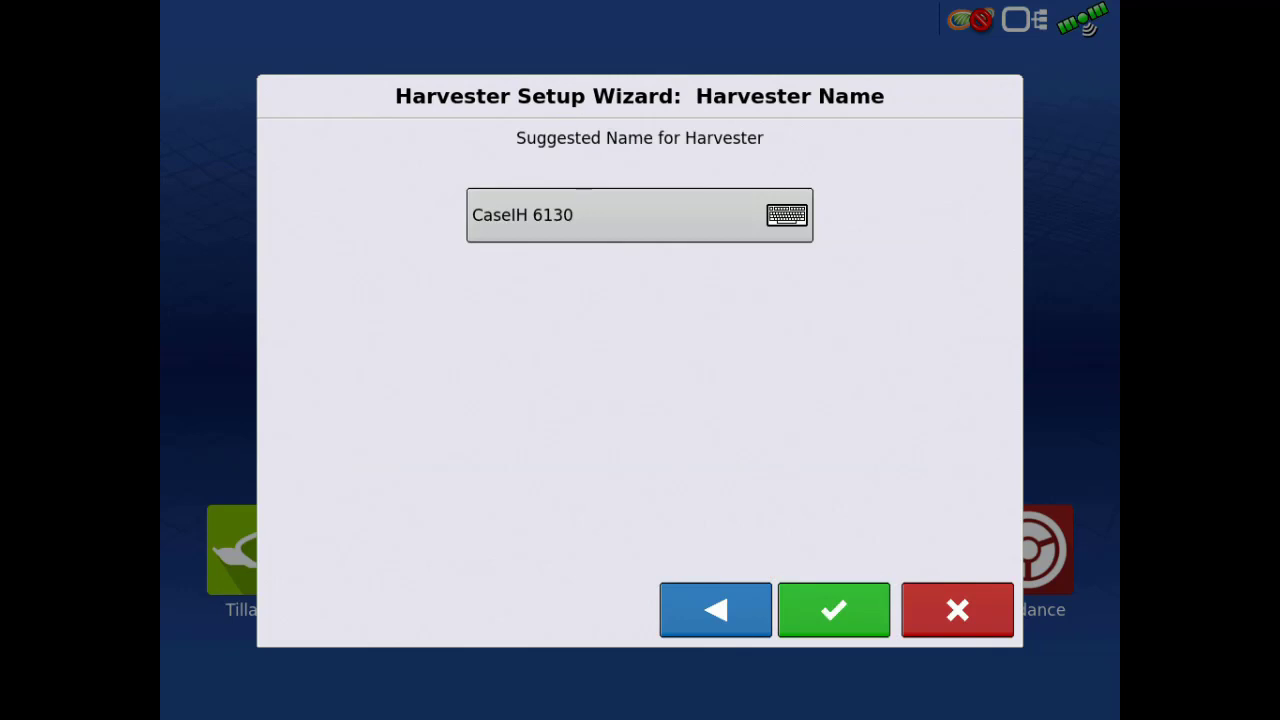
# - Accept the name CaseIH 6130 and finish, making it the active SteerCommand vehicle and profile
pyautogui.click(640, 214)
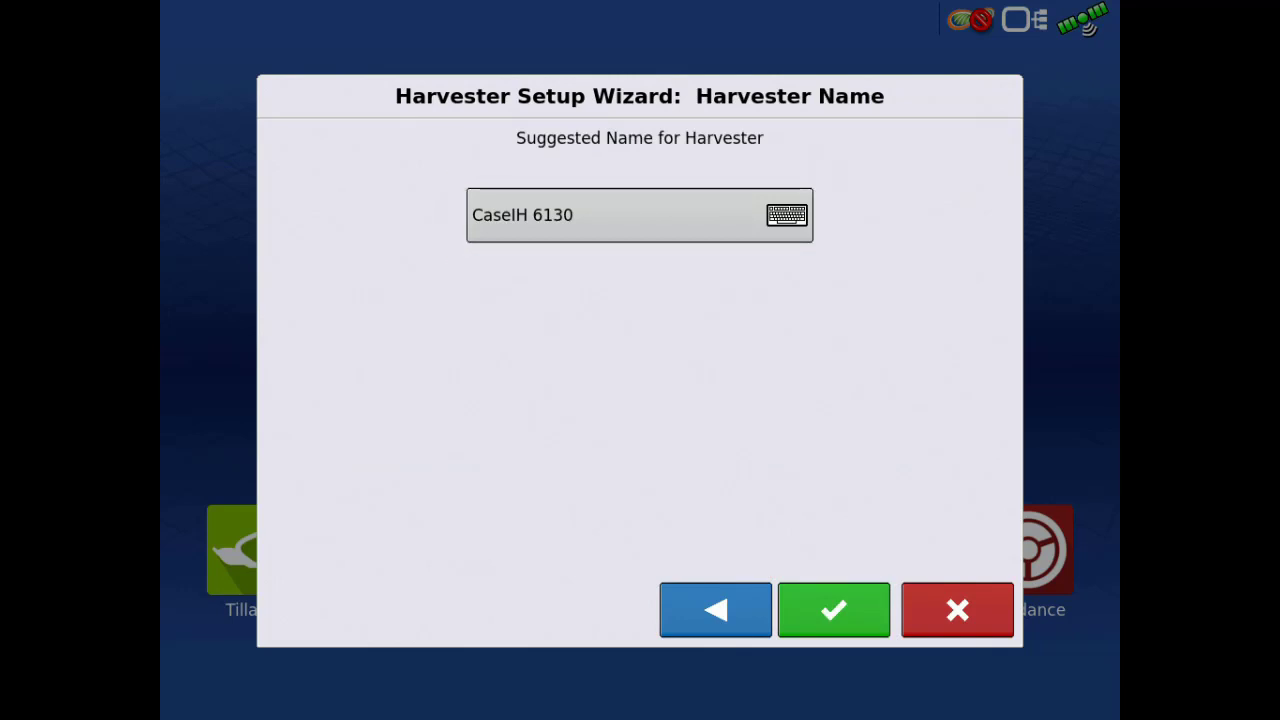
pyautogui.click(832, 610)
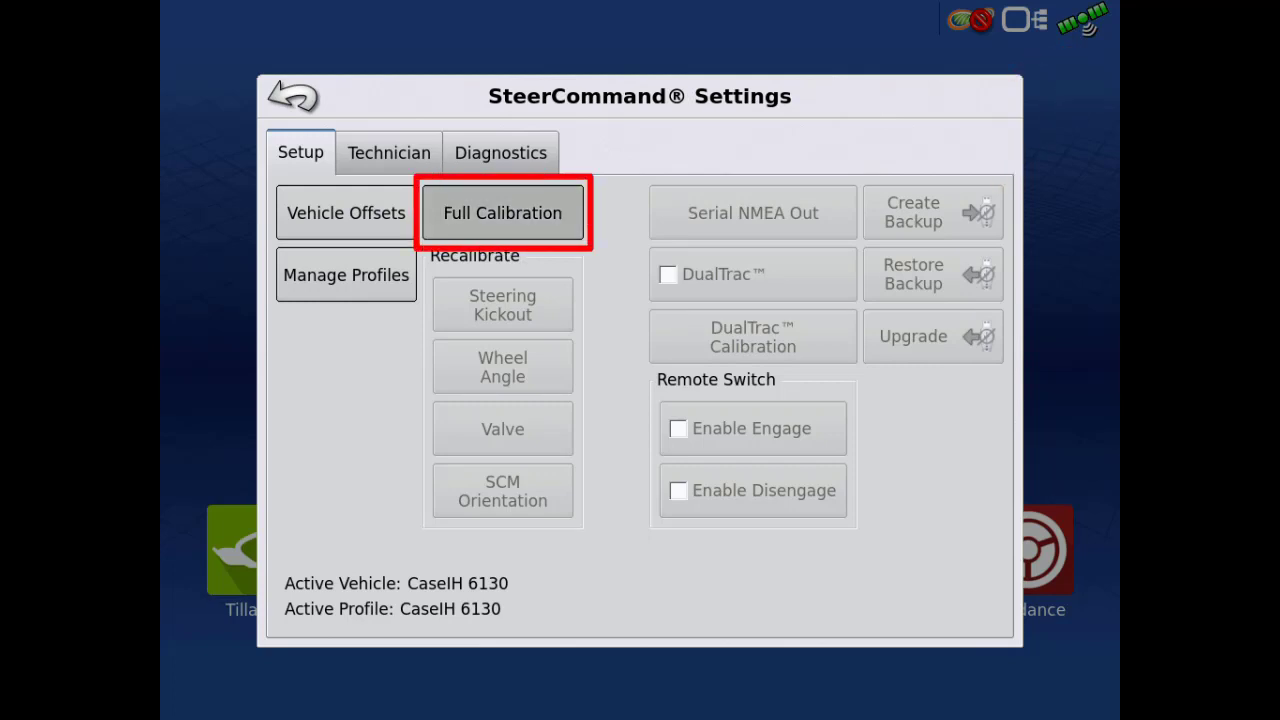
# - Start Full Calibration with AccuGuide Ready confirmed as the control method
pyautogui.click(502, 212)
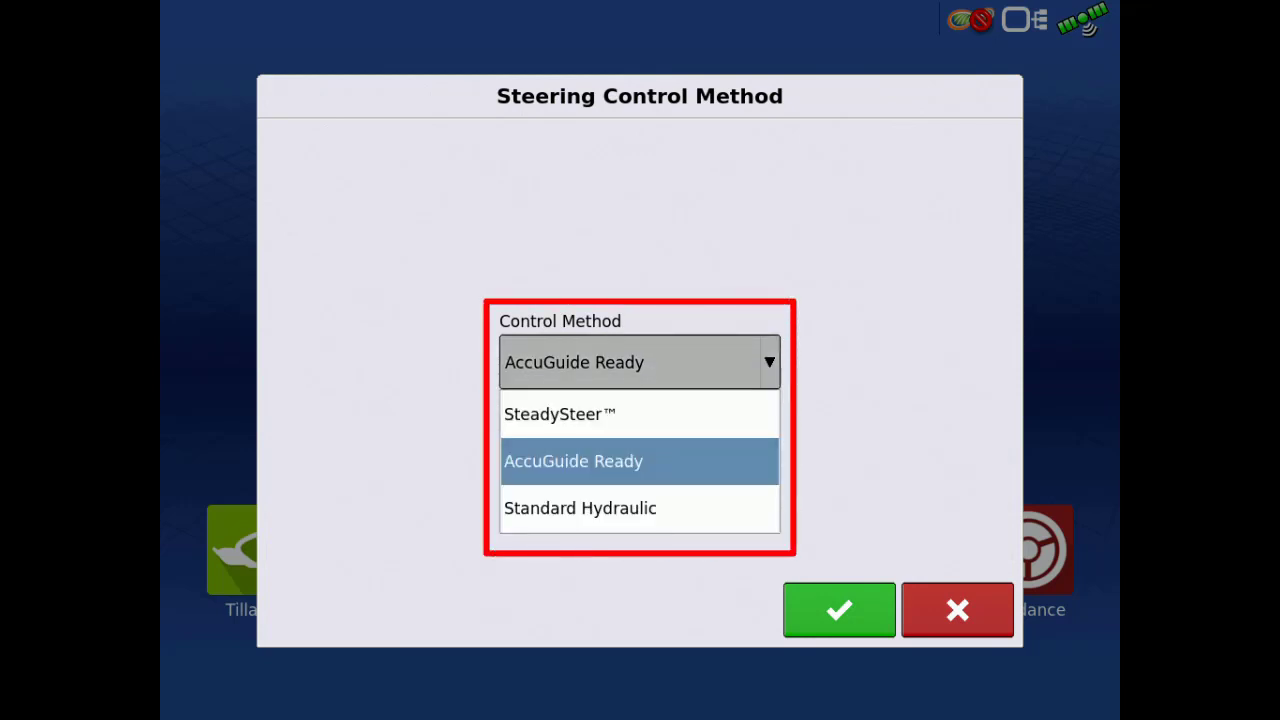
pyautogui.click(572, 460)
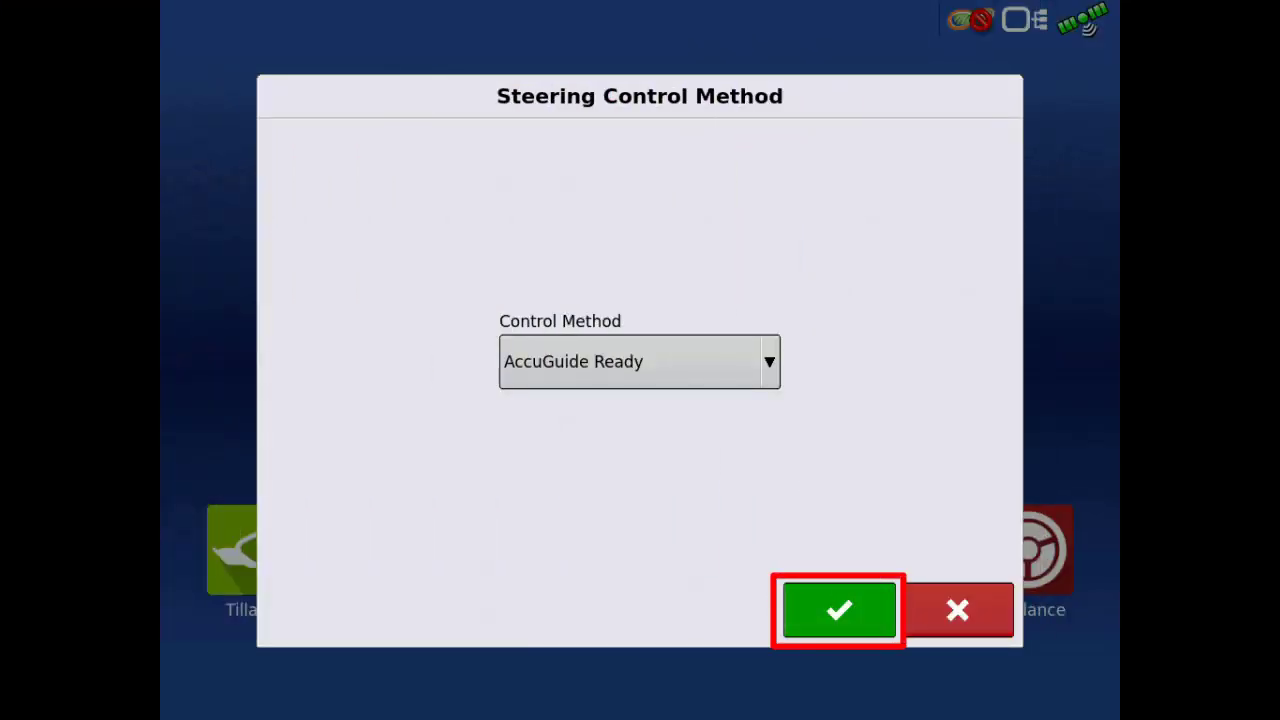
pyautogui.click(838, 610)
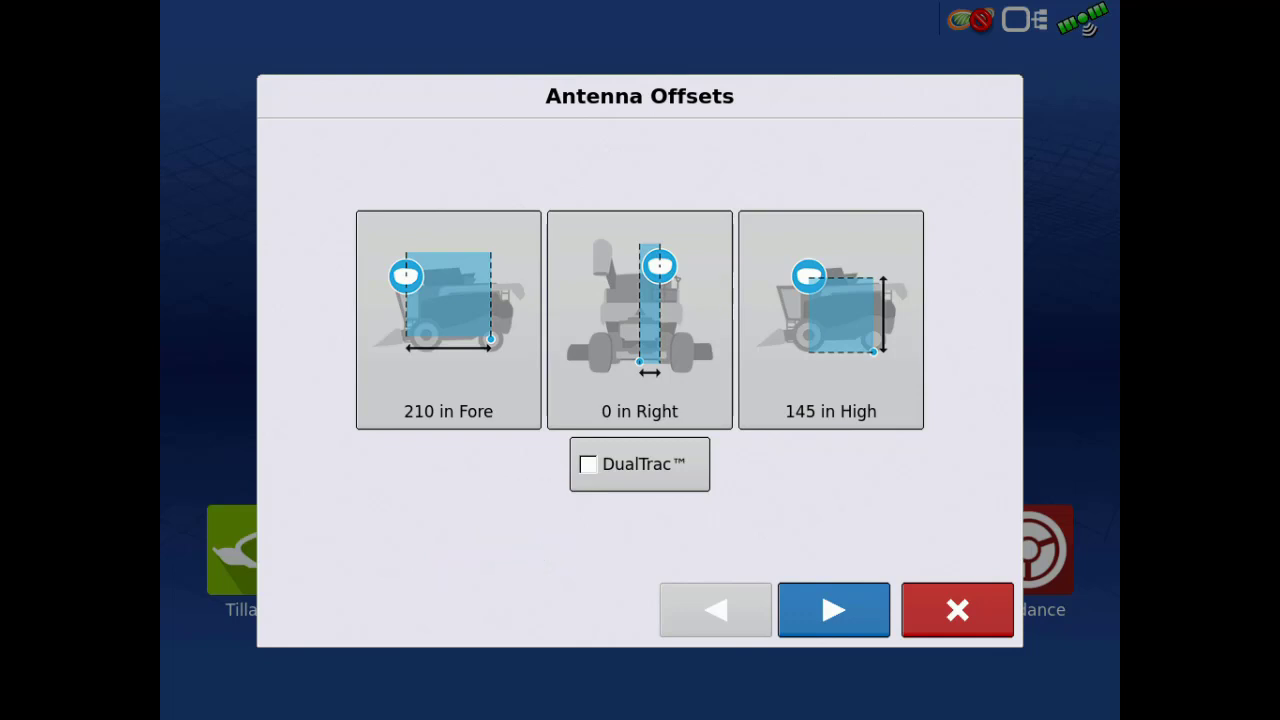
# - Accept the antenna offsets and set the wheelbase to 150 in
pyautogui.click(832, 610)
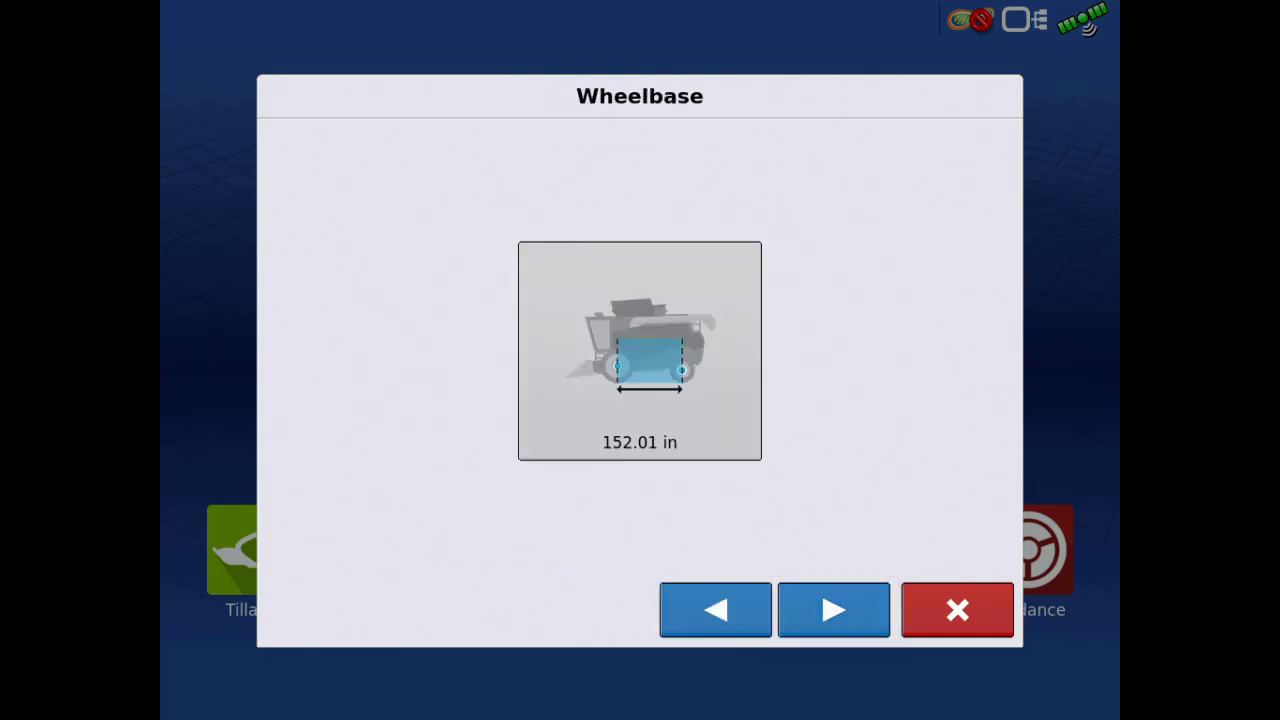
pyautogui.click(640, 352)
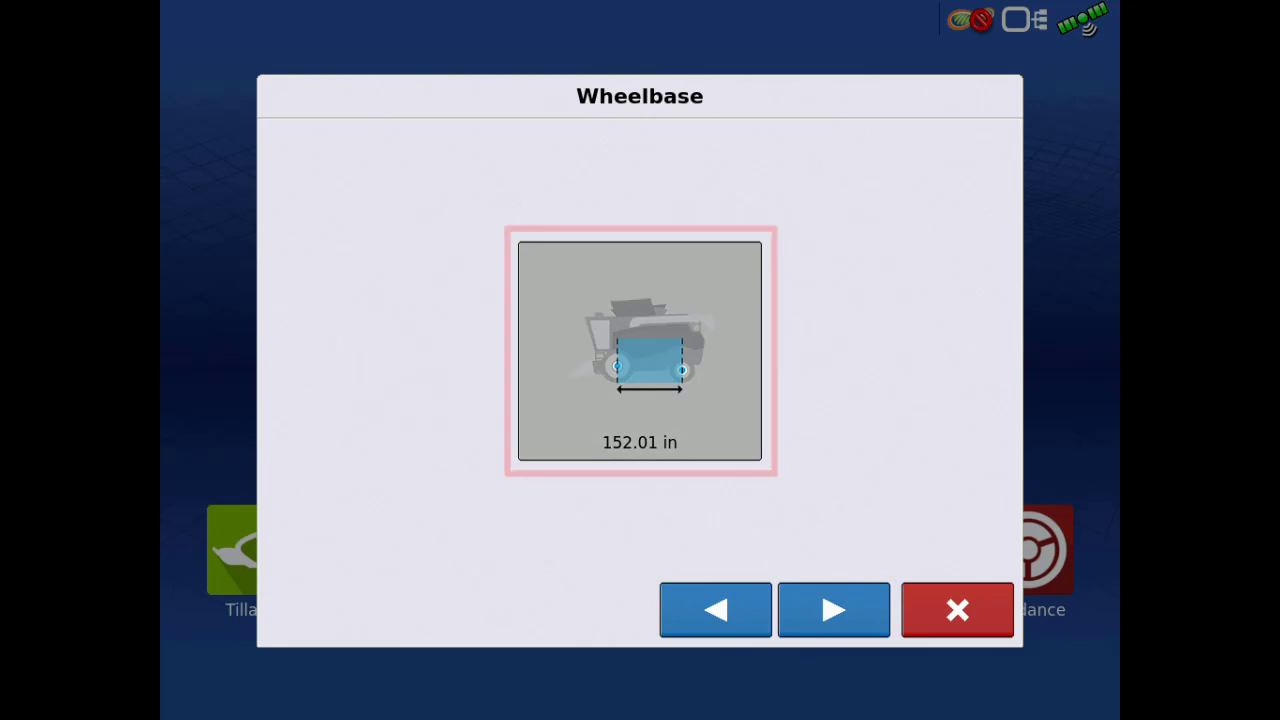
pyautogui.click(640, 352)
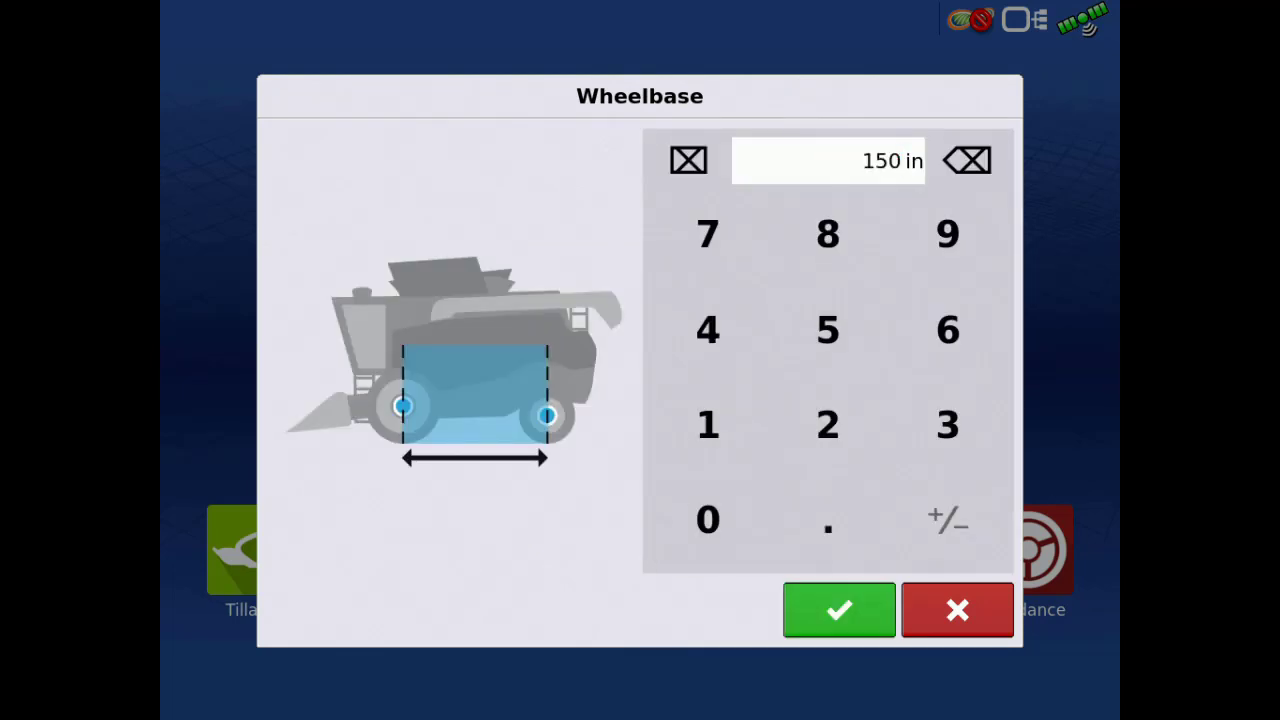
pyautogui.click(838, 610)
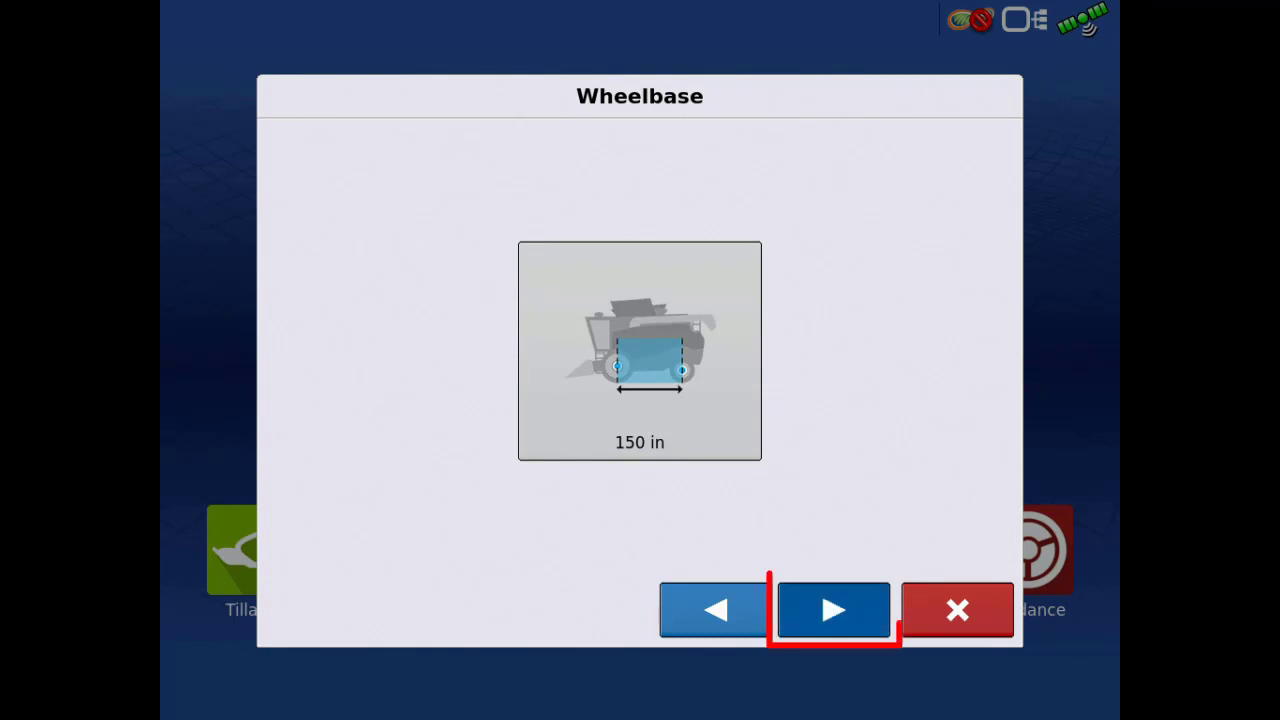
# - Enter steering controller offsets of 159 in fore, 37 in left and 112 in high
pyautogui.click(832, 610)
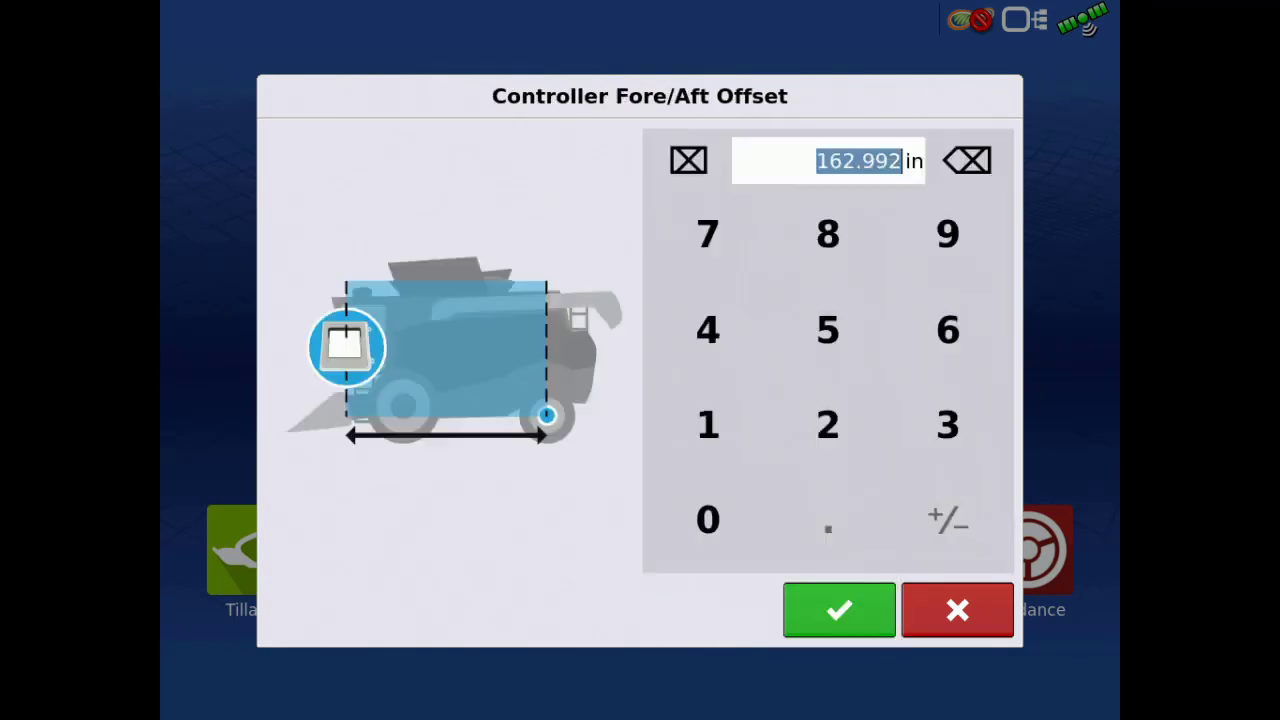
pyautogui.click(838, 610)
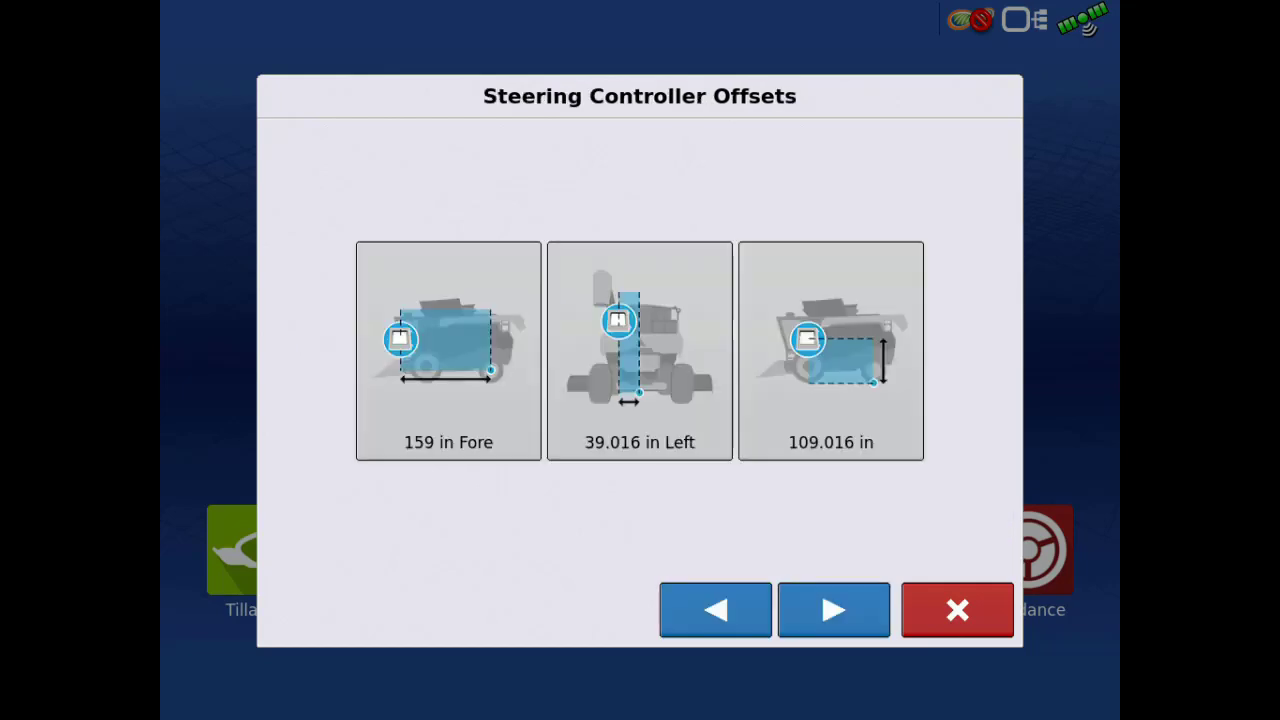
pyautogui.click(640, 352)
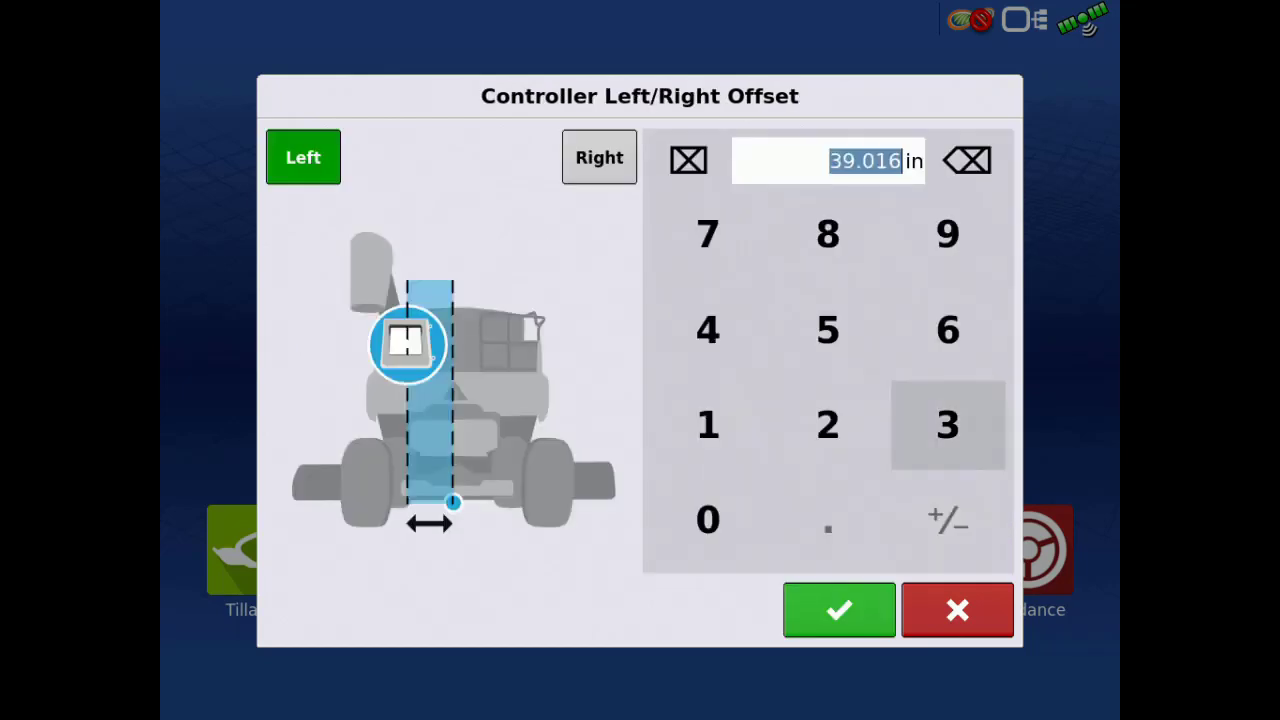
pyautogui.click(838, 610)
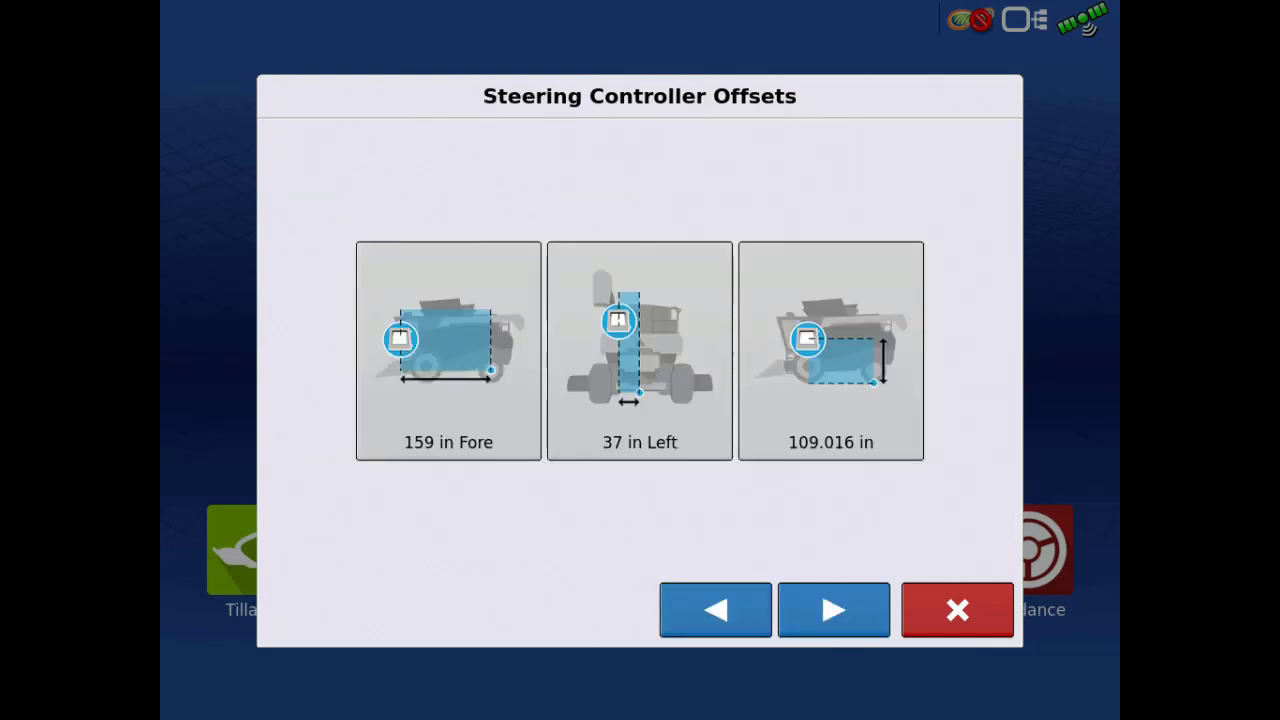
pyautogui.click(830, 352)
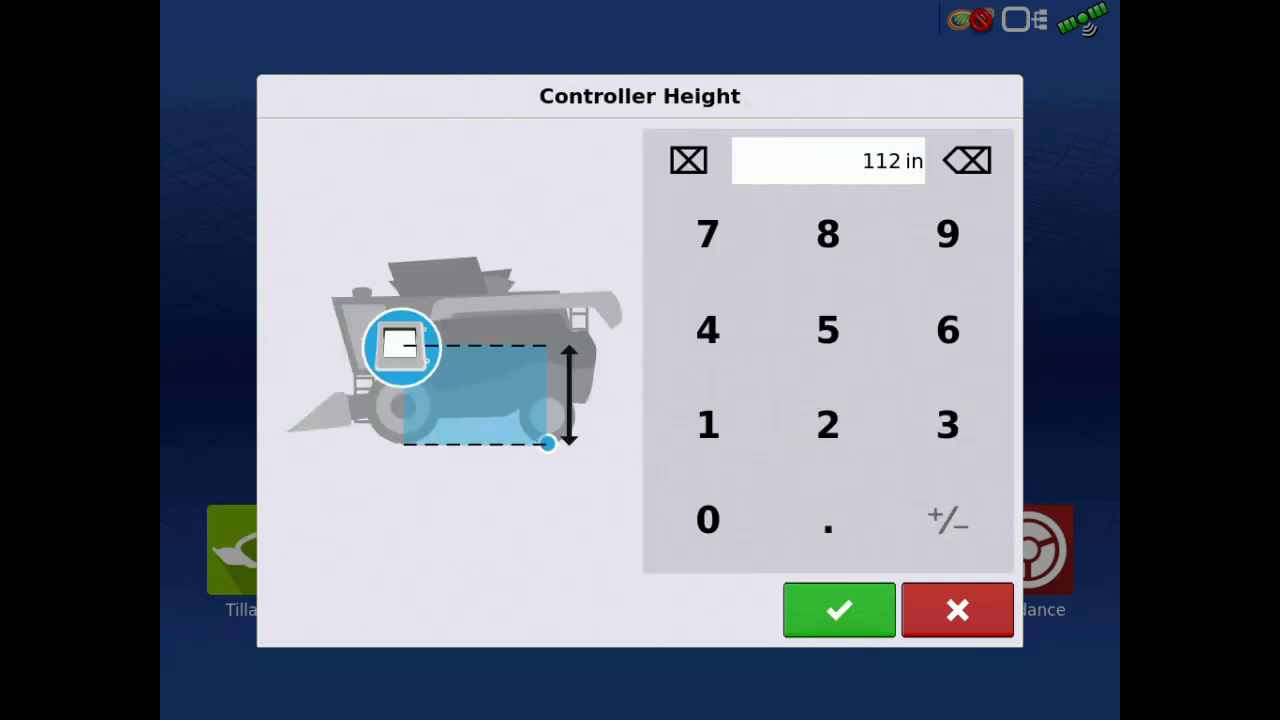
pyautogui.click(840, 610)
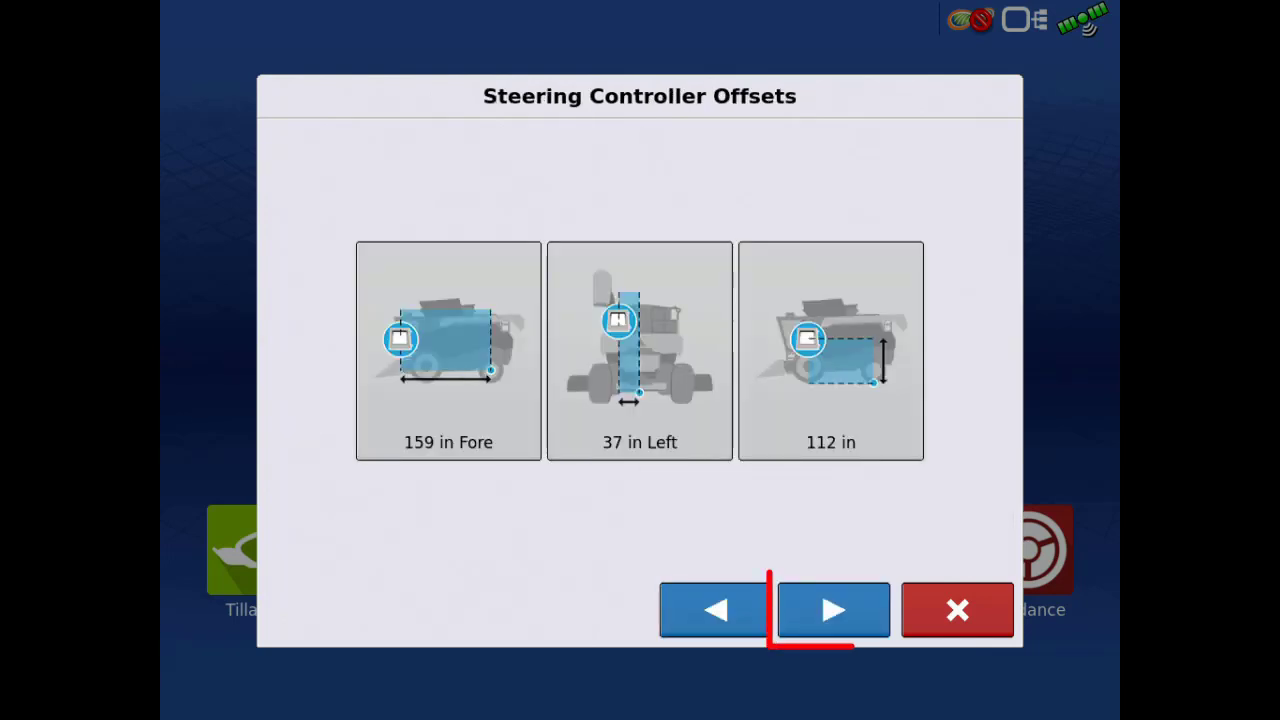
# - Accept the controller offsets and advance to the automatic-steering safety warning
pyautogui.click(832, 610)
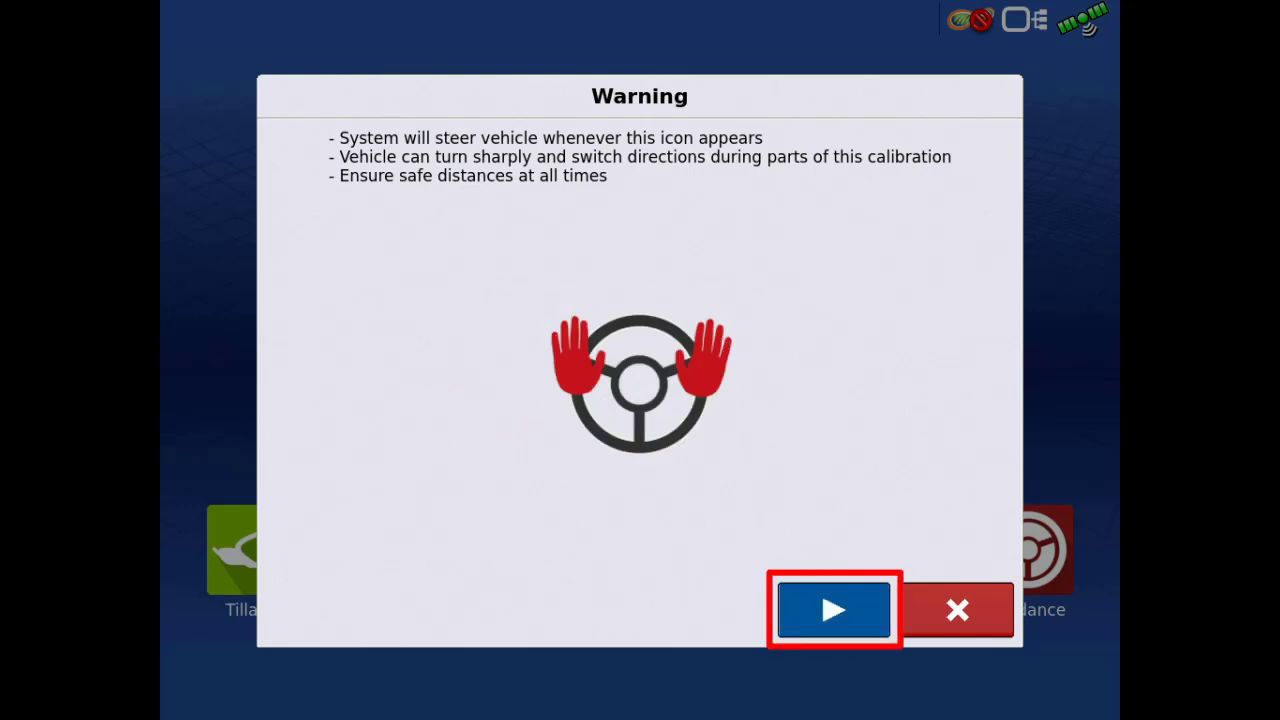
# - Acknowledge the warning and complete the centering, half turn left and half turn right kickout steps
pyautogui.click(832, 610)
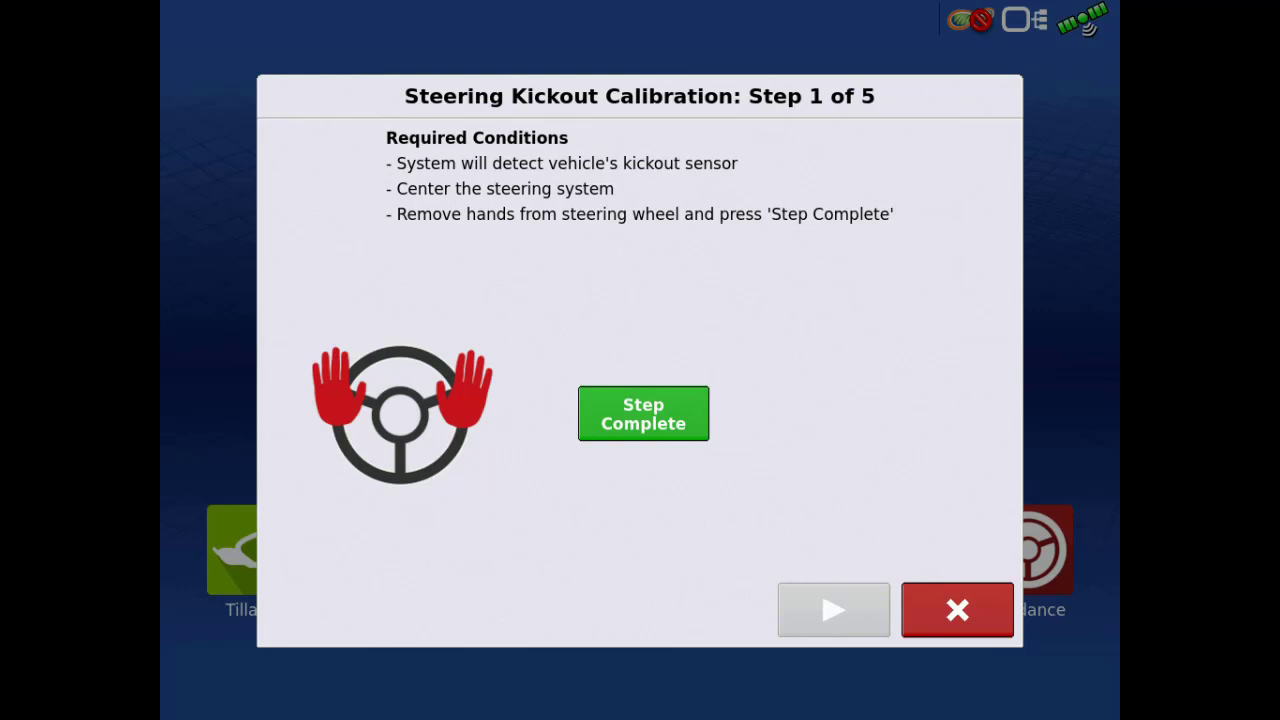
pyautogui.click(644, 412)
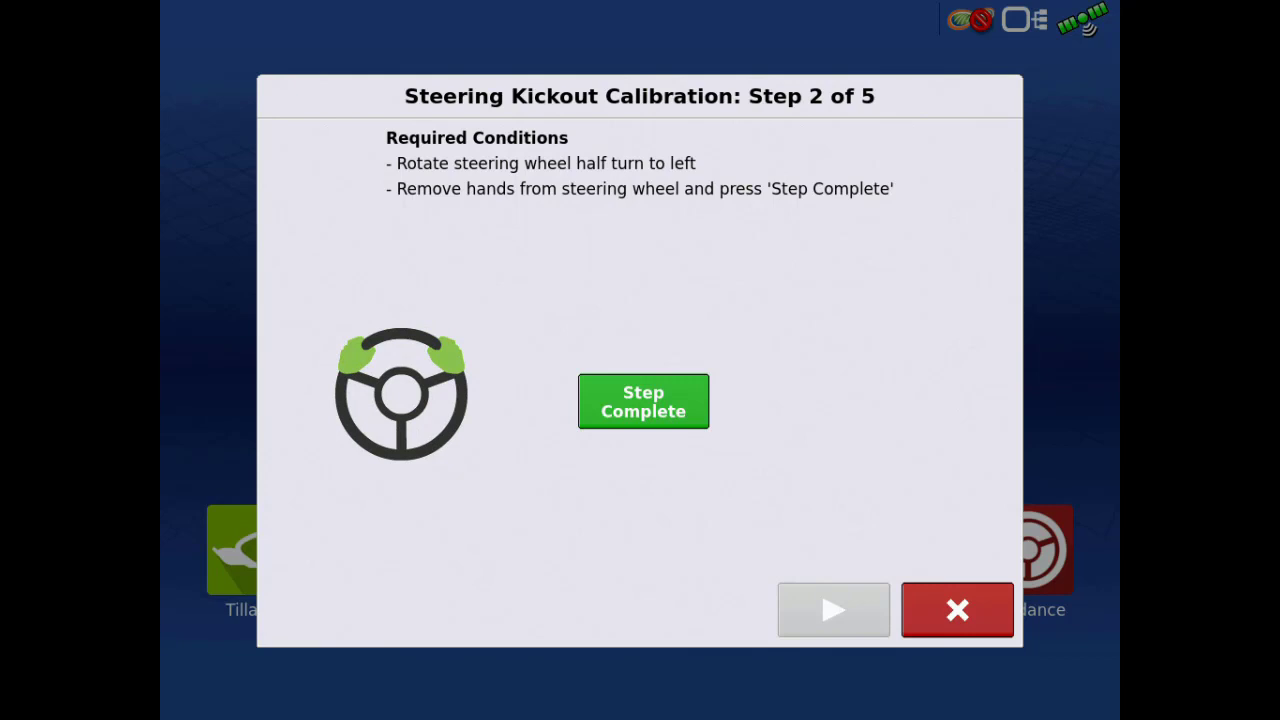
pyautogui.click(644, 400)
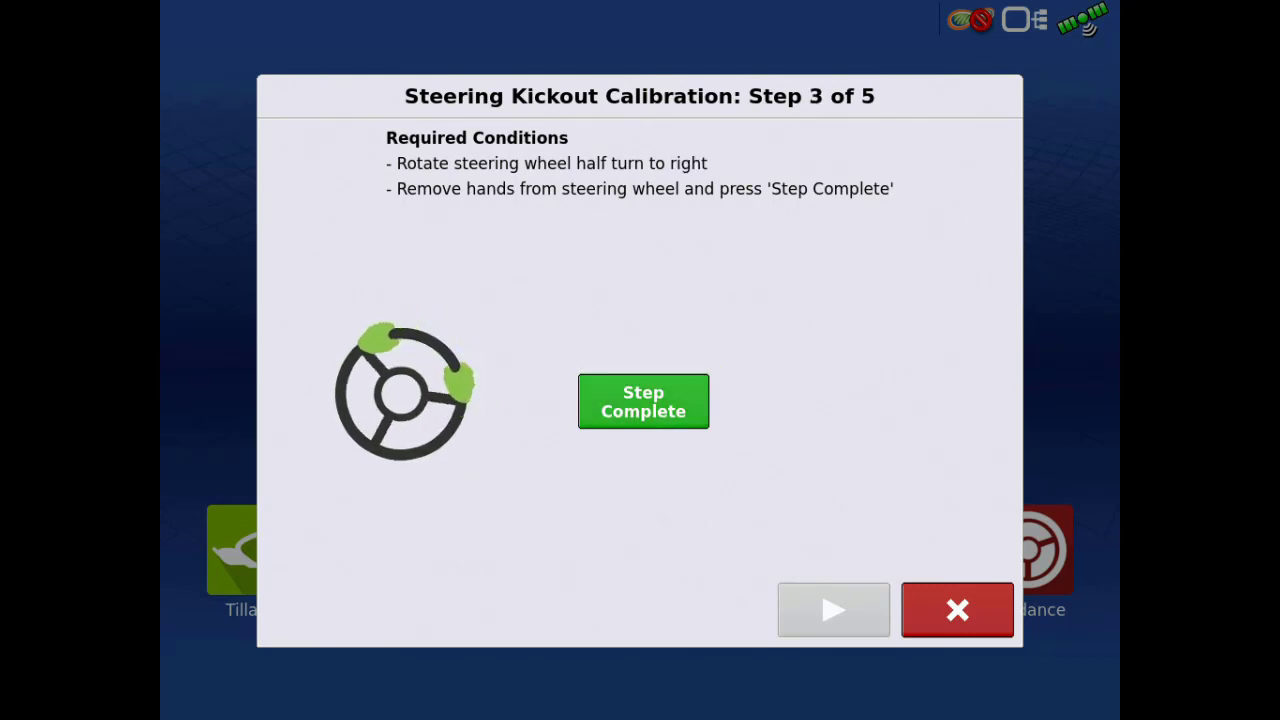
pyautogui.click(644, 400)
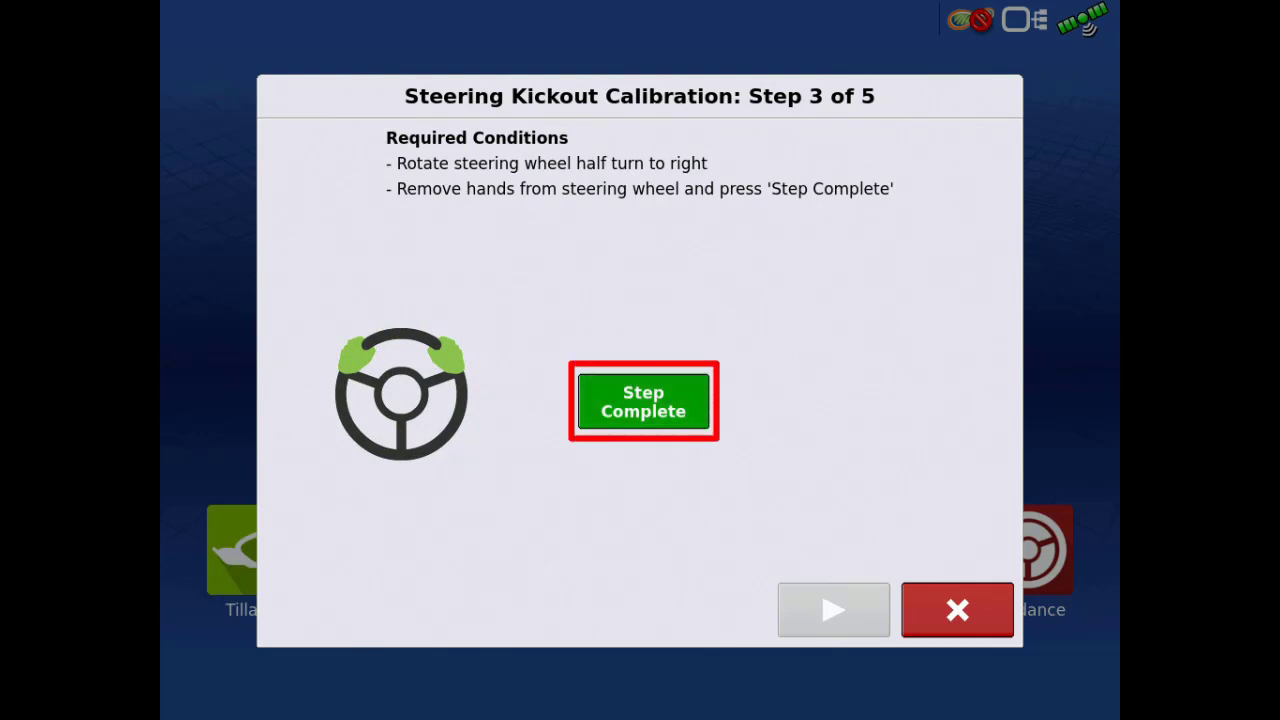
pyautogui.click(644, 400)
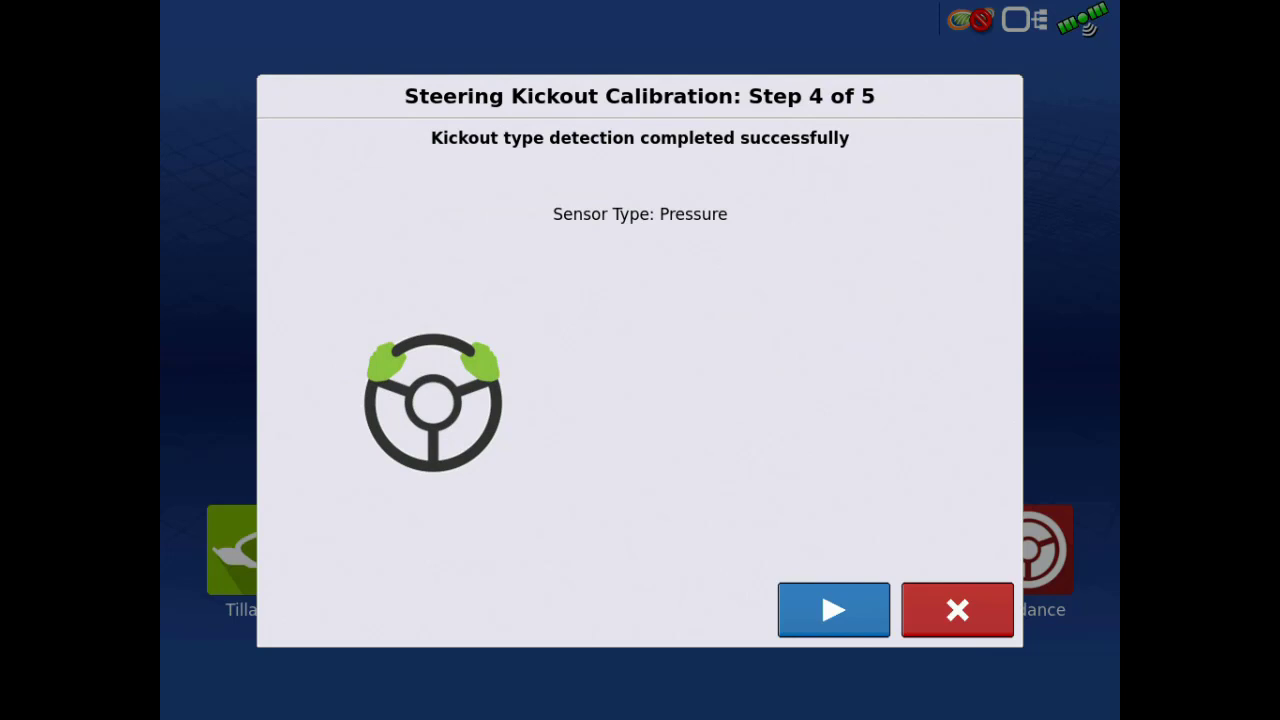
# - Set the pressure kickout threshold setpoint to about 24706 on the final kickout step
pyautogui.click(832, 610)
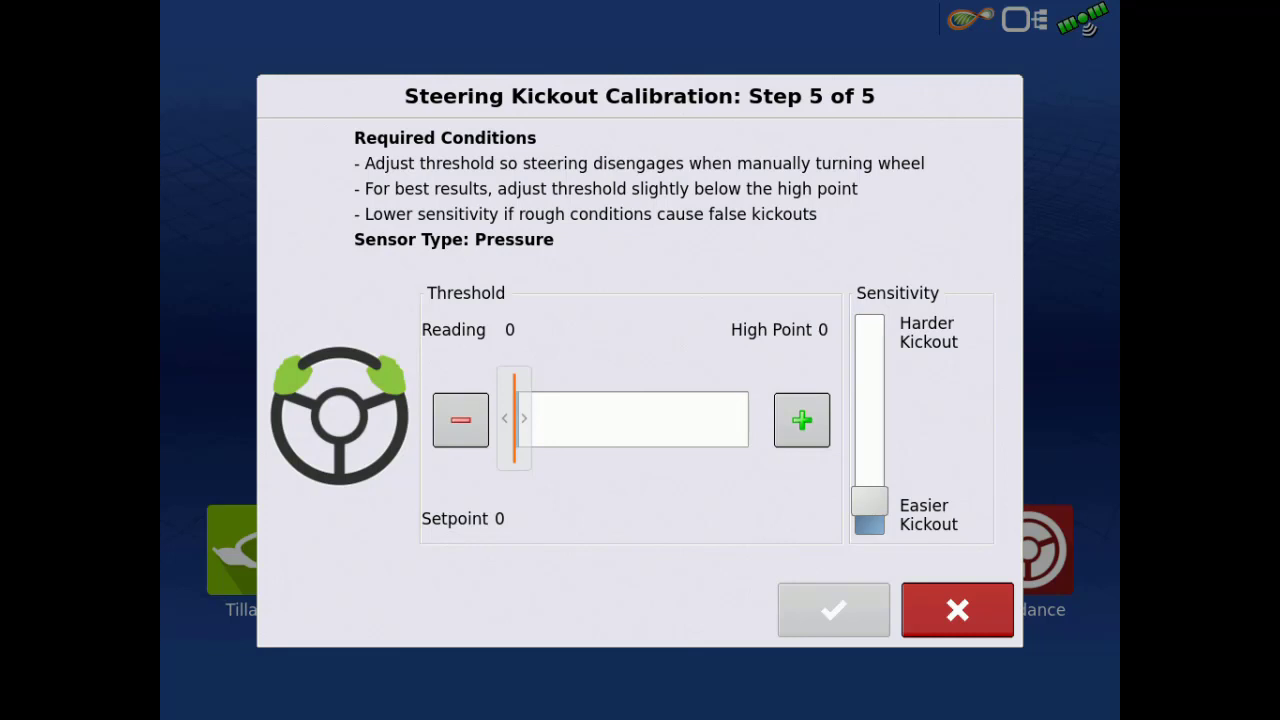
pyautogui.click(800, 420)
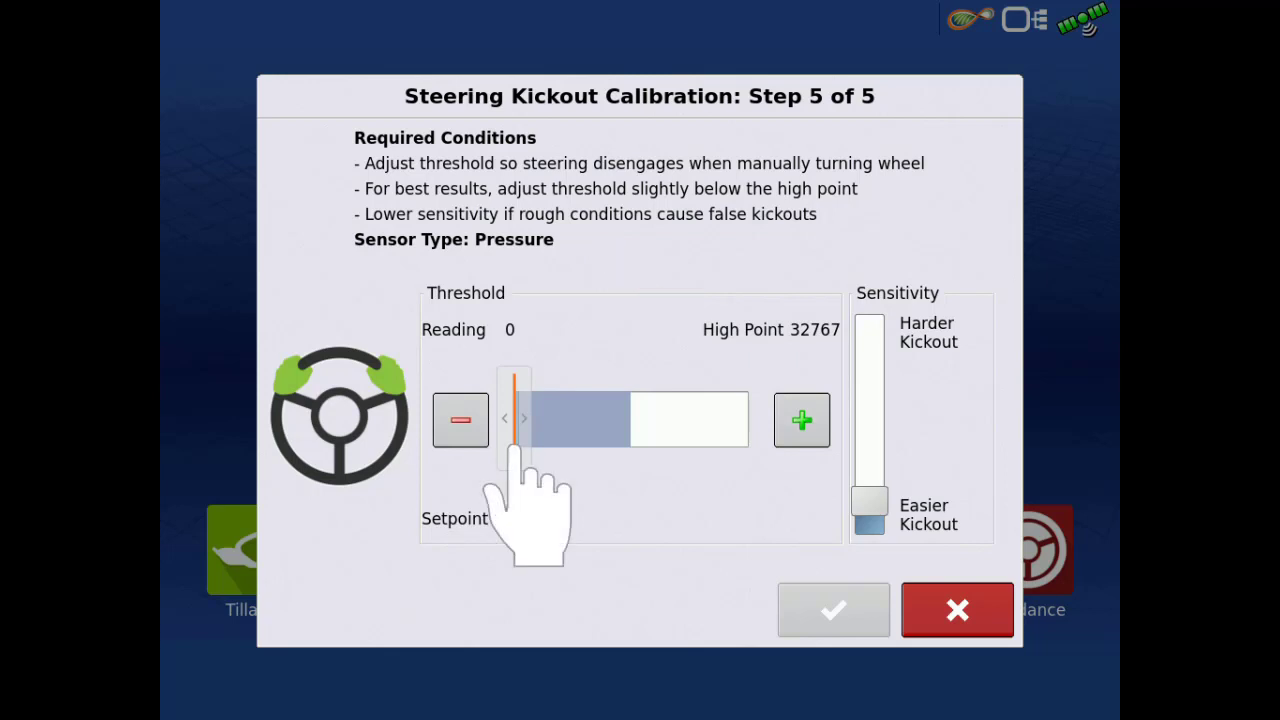
pyautogui.moveTo(512, 418); pyautogui.dragTo(560, 418)
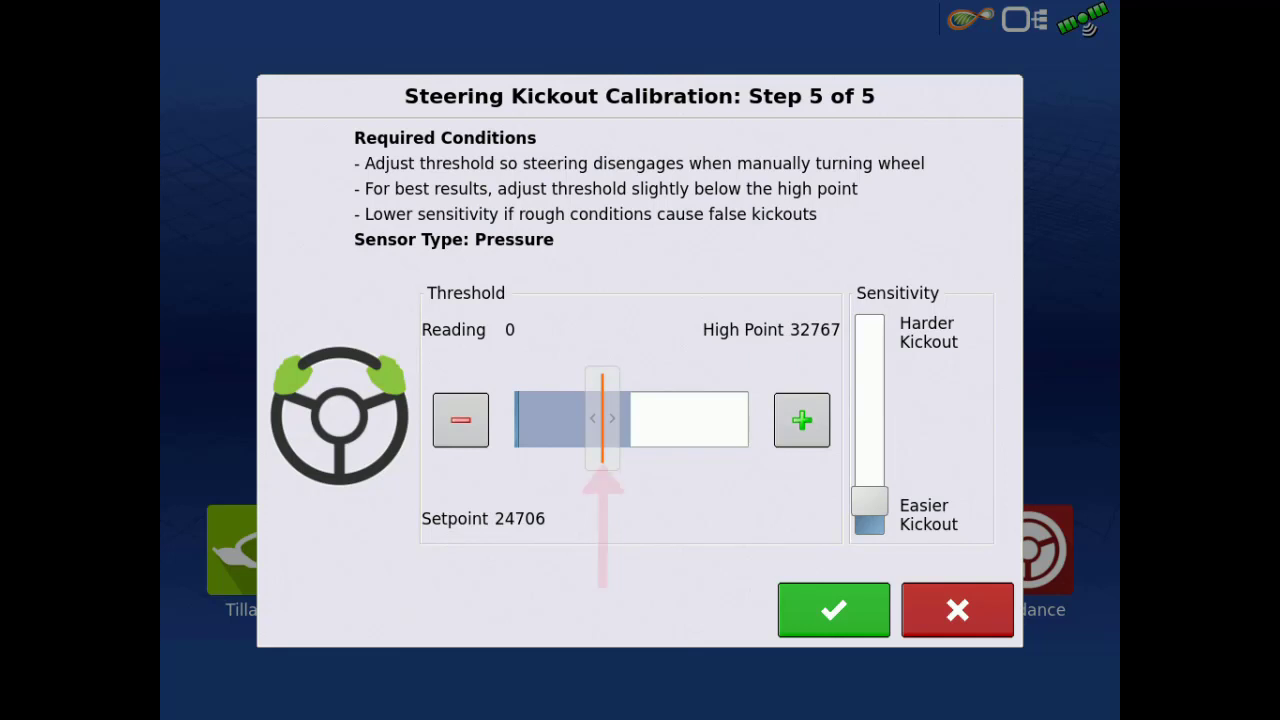
pyautogui.click(800, 420)
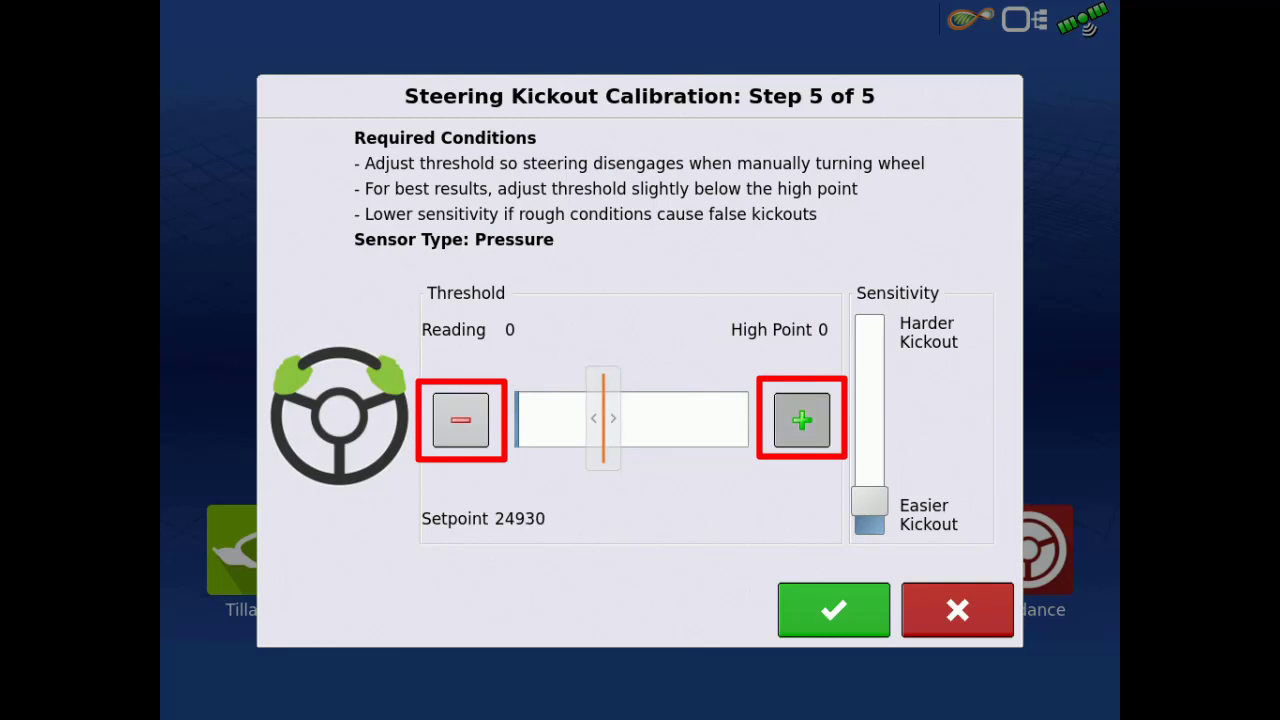
pyautogui.click(460, 420)
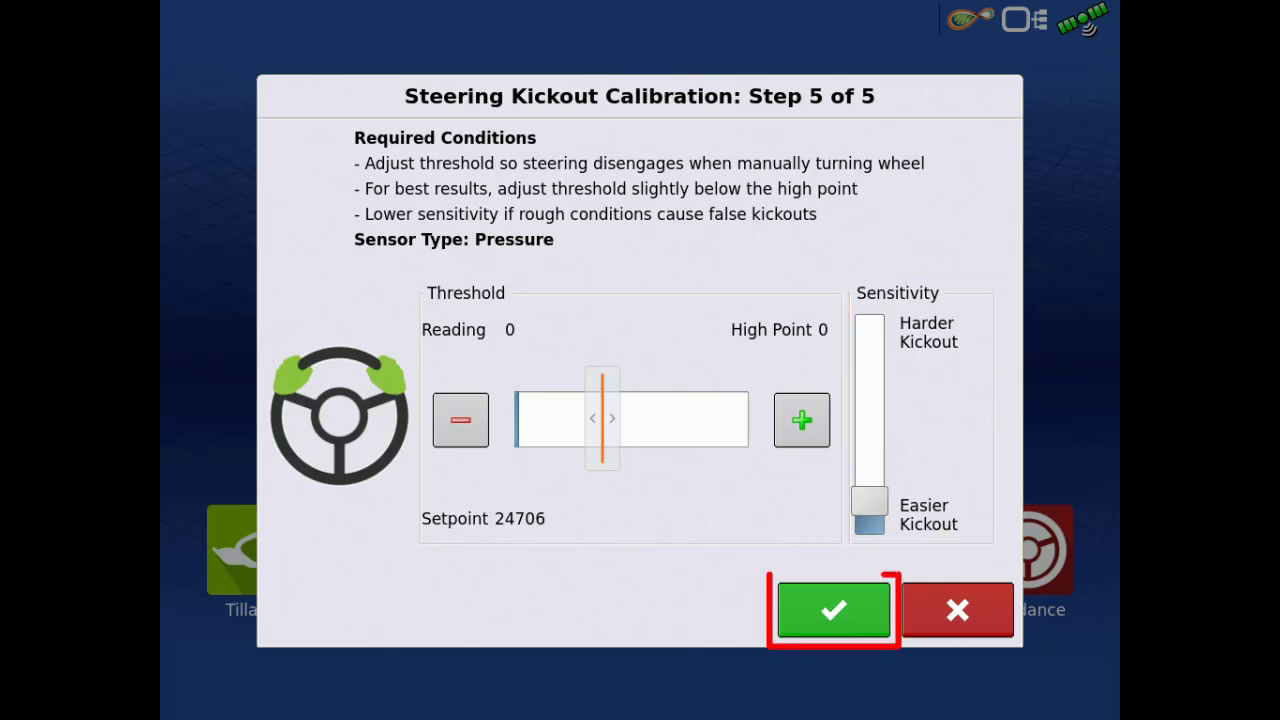
# - Accept kickout calibration, run the straight-line wheel angle step and advance to step 2 of 2
pyautogui.click(834, 610)
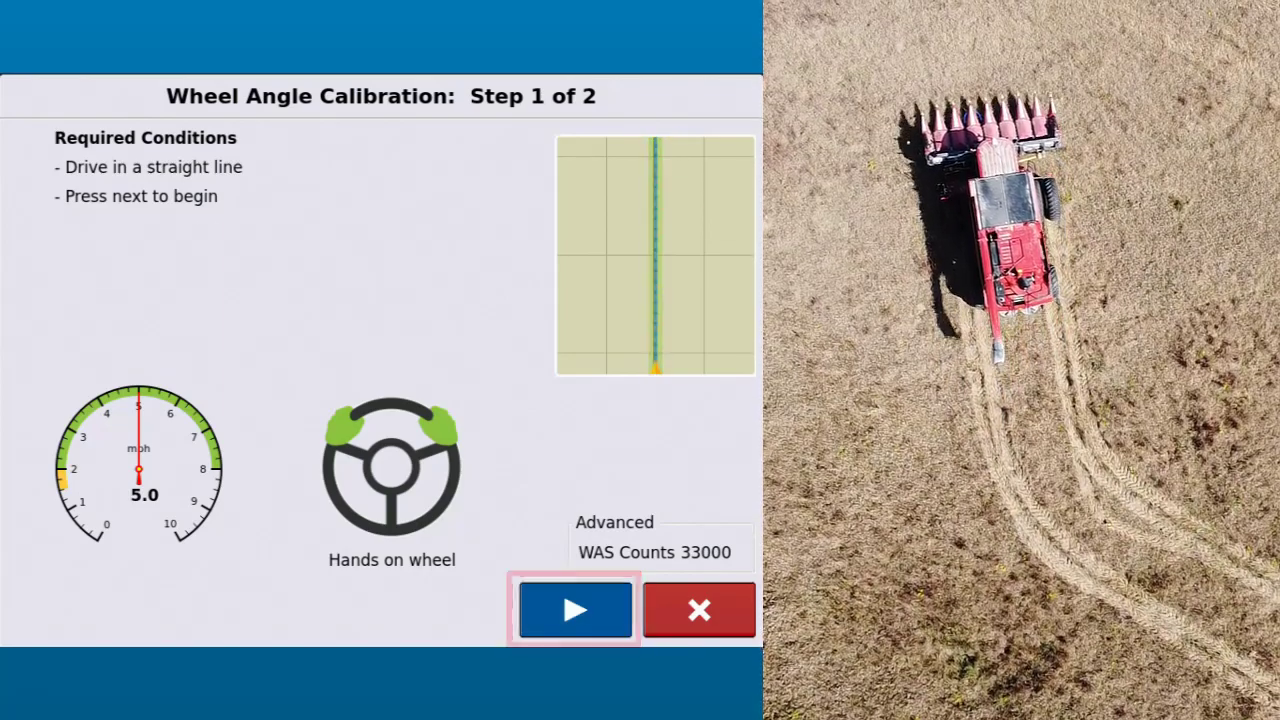
pyautogui.click(576, 610)
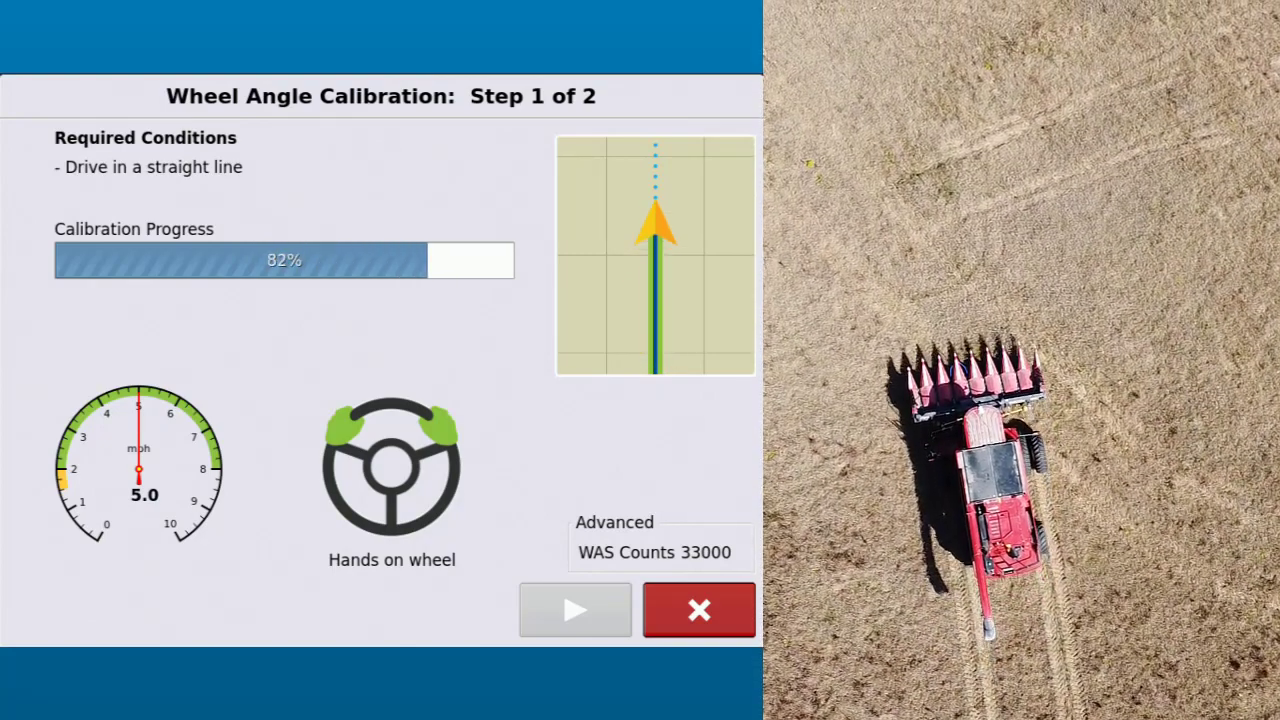
pyautogui.click(576, 610)
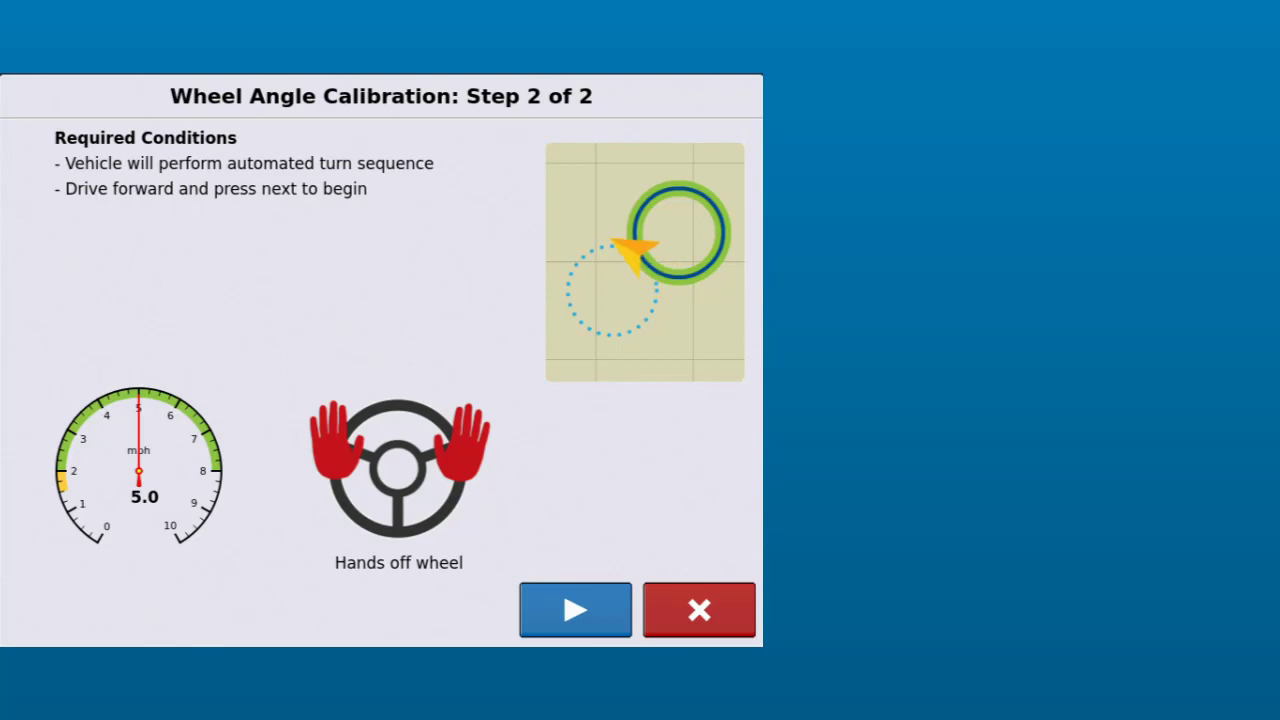
# - Start the automated turn sequence, pausing and resuming it once
pyautogui.click(576, 610)
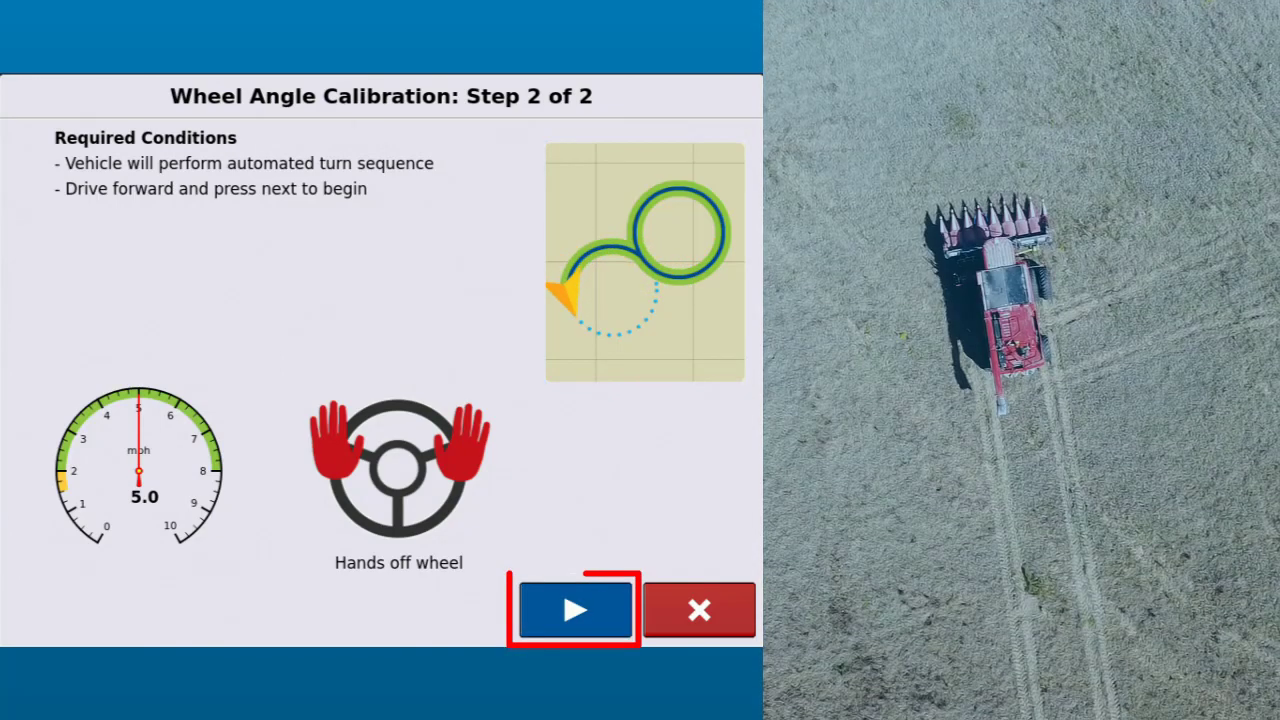
pyautogui.click(574, 610)
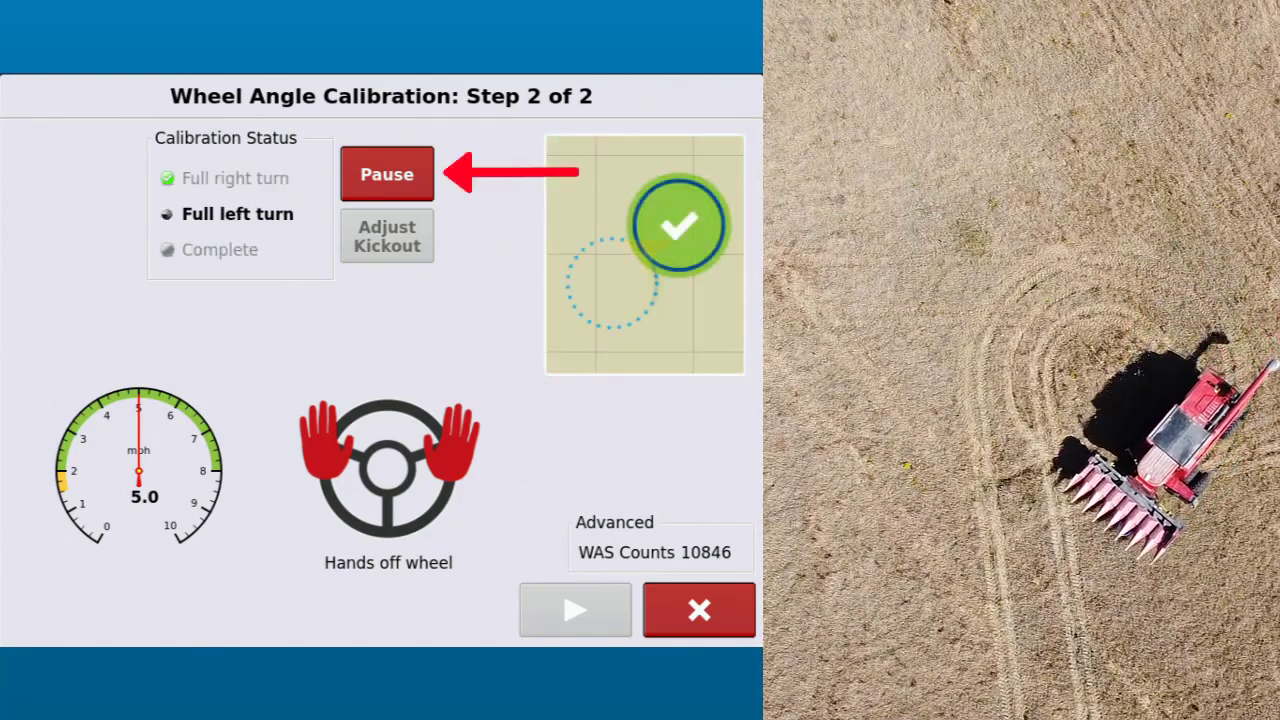
pyautogui.click(386, 172)
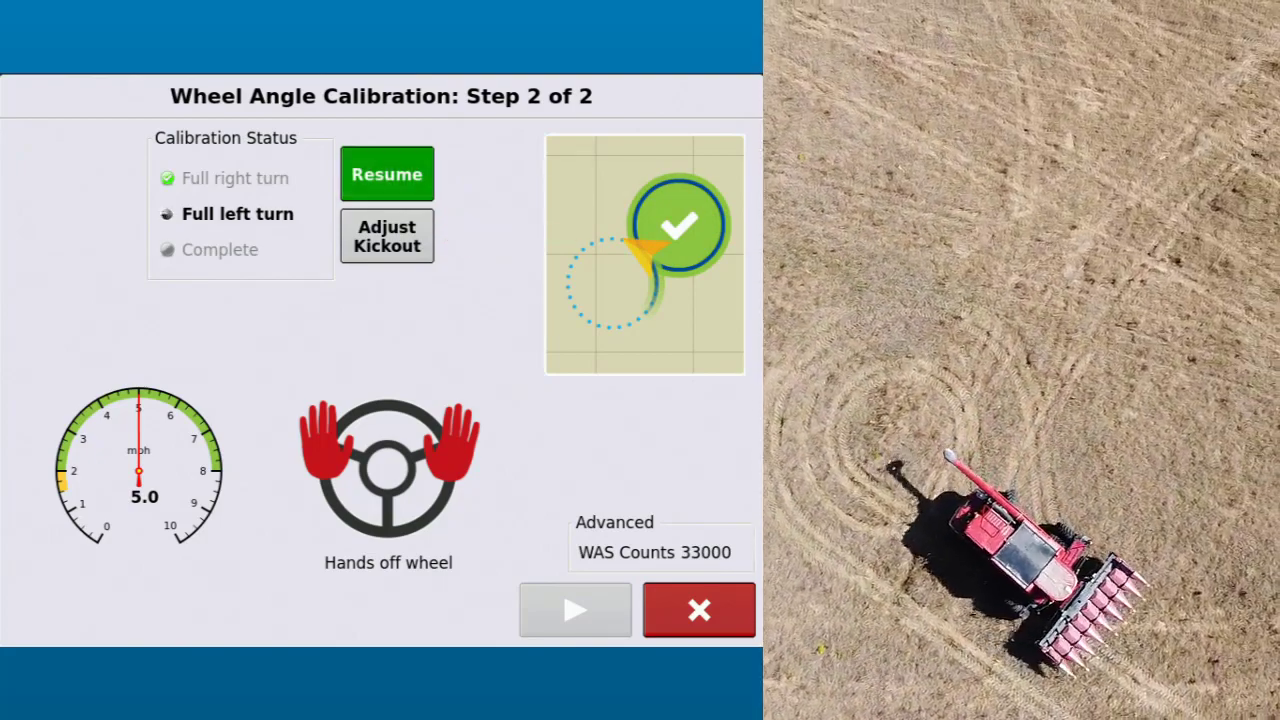
pyautogui.click(386, 172)
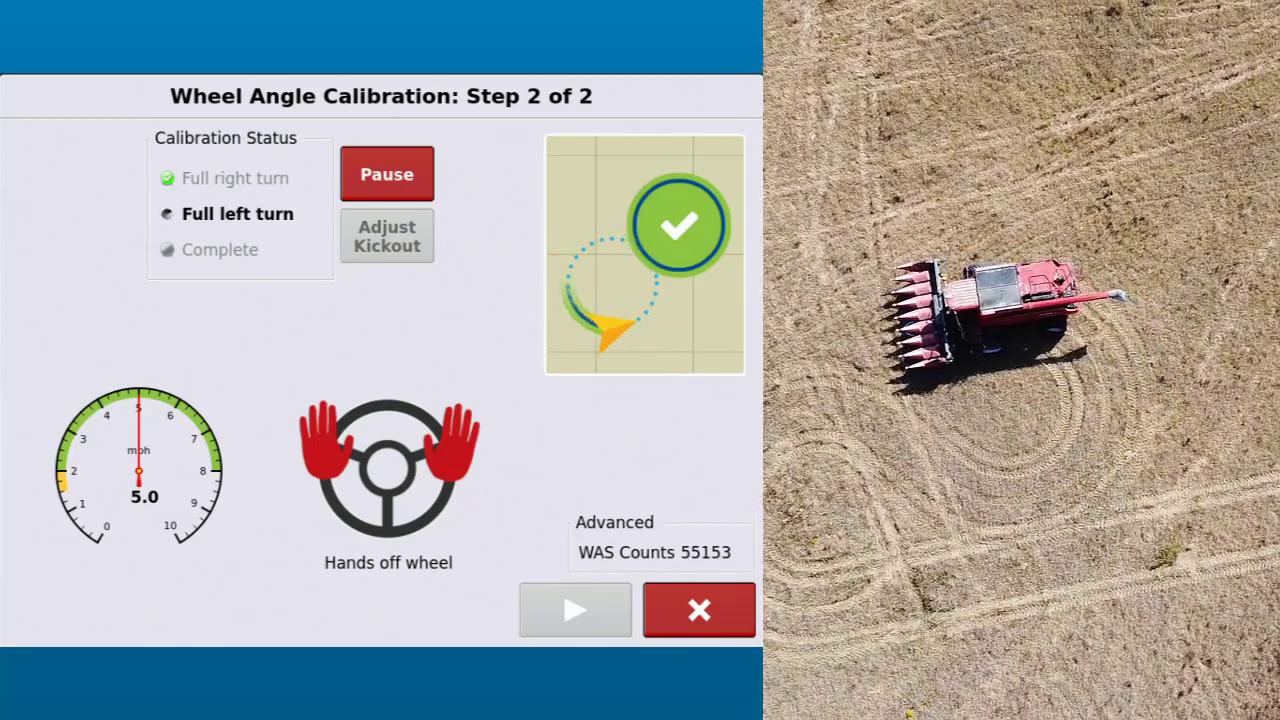
# - Run the valve duty cycle tests, pausing and then resuming the calibration once
pyautogui.click(576, 610)
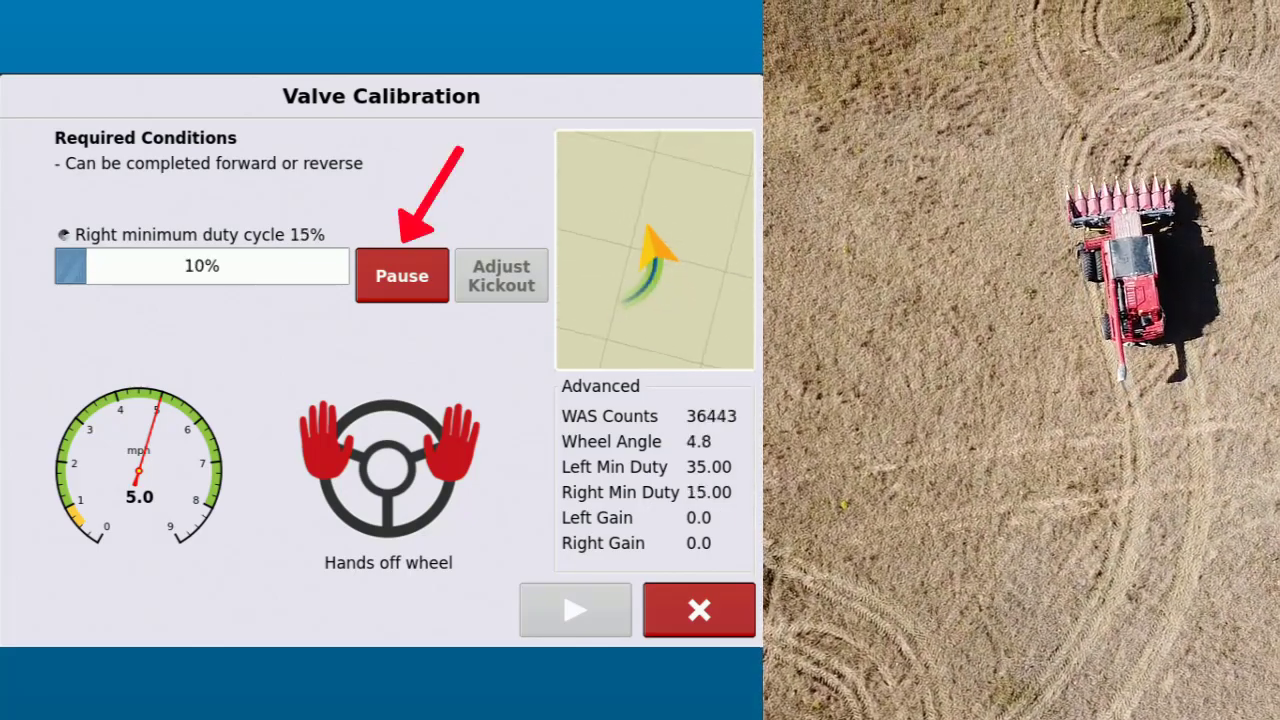
pyautogui.click(400, 274)
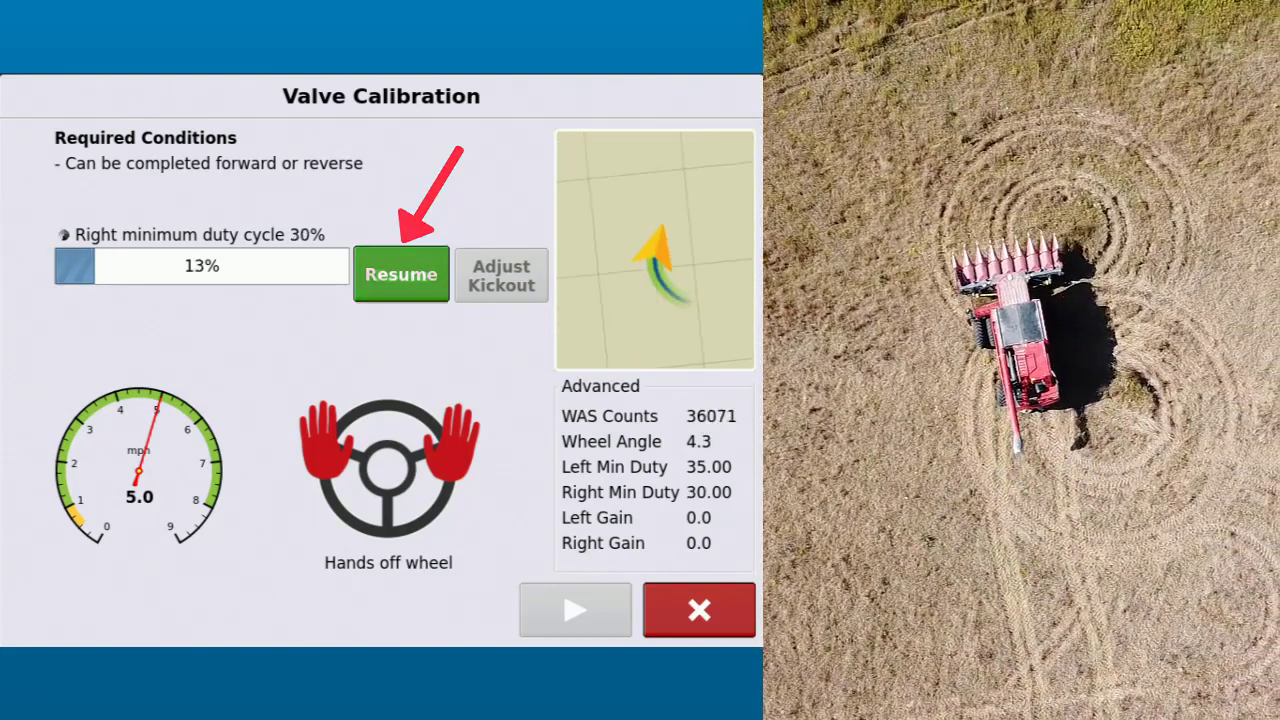
pyautogui.click(400, 274)
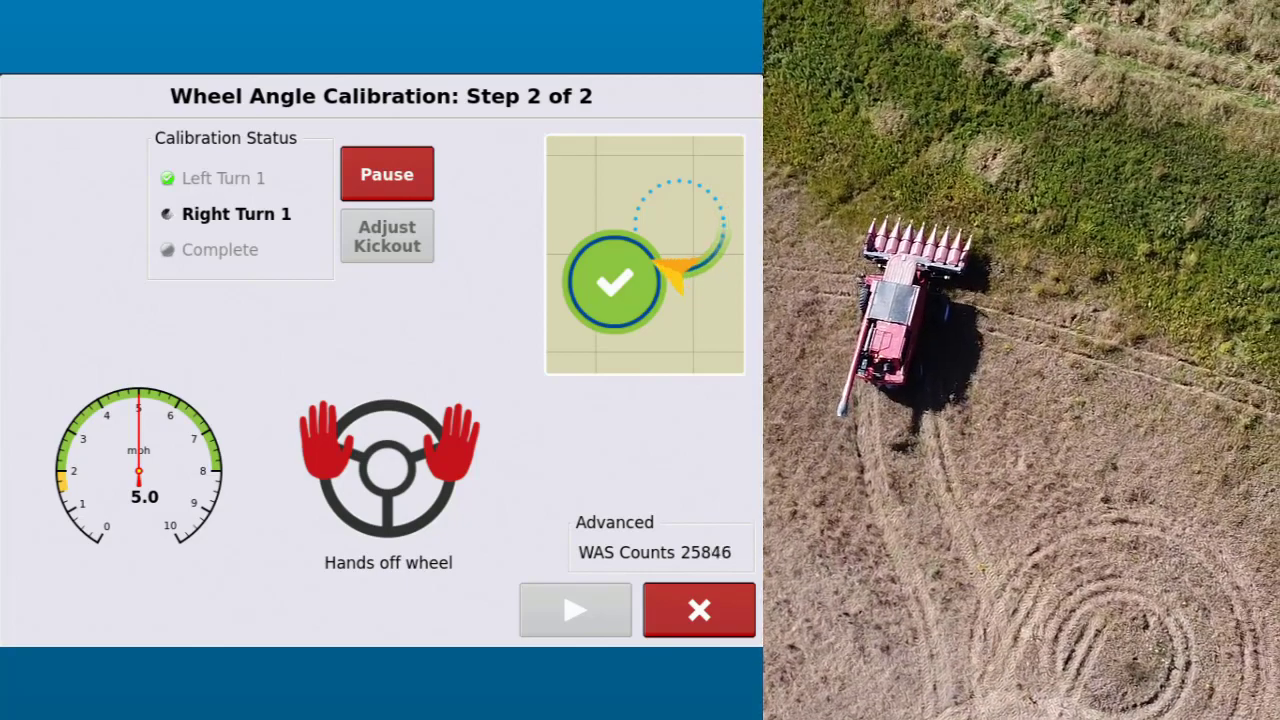
# - Advance past the finished wheel angle turns to SCM Orientation Calibration step 1 of 4
pyautogui.click(576, 610)
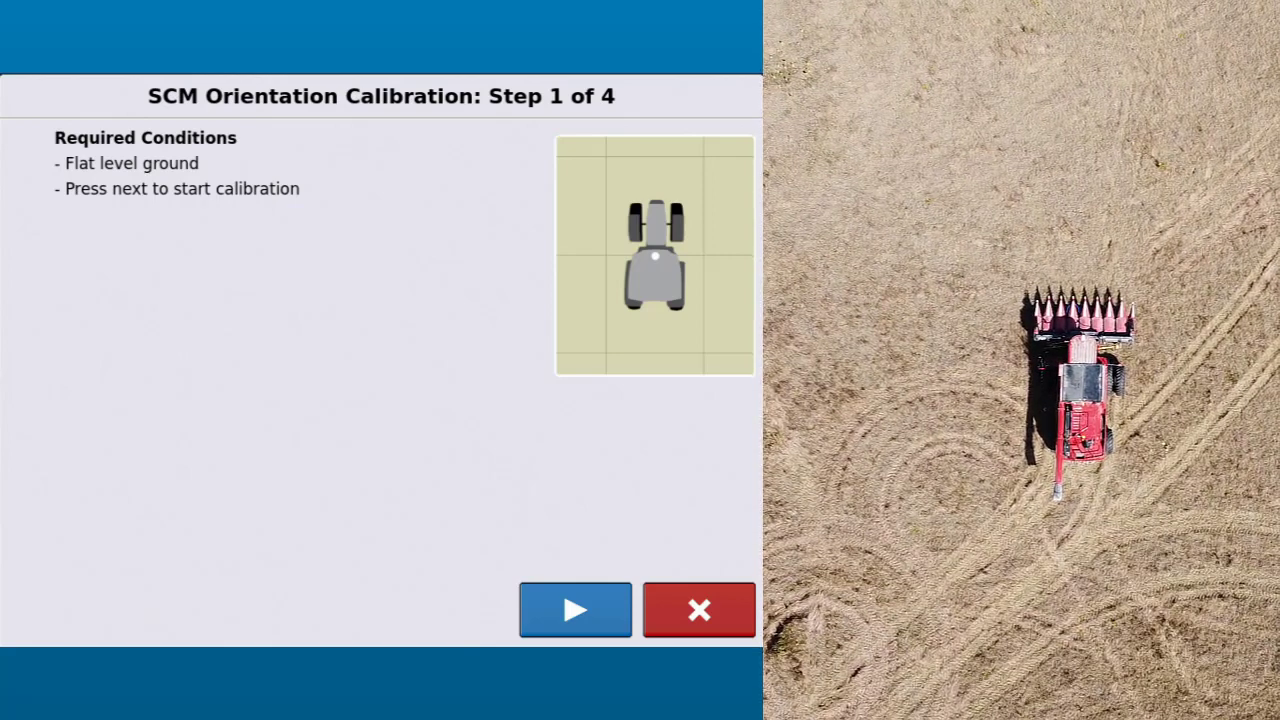
# - Collect SCM orientation data on flat level ground in the first direction
pyautogui.click(576, 610)
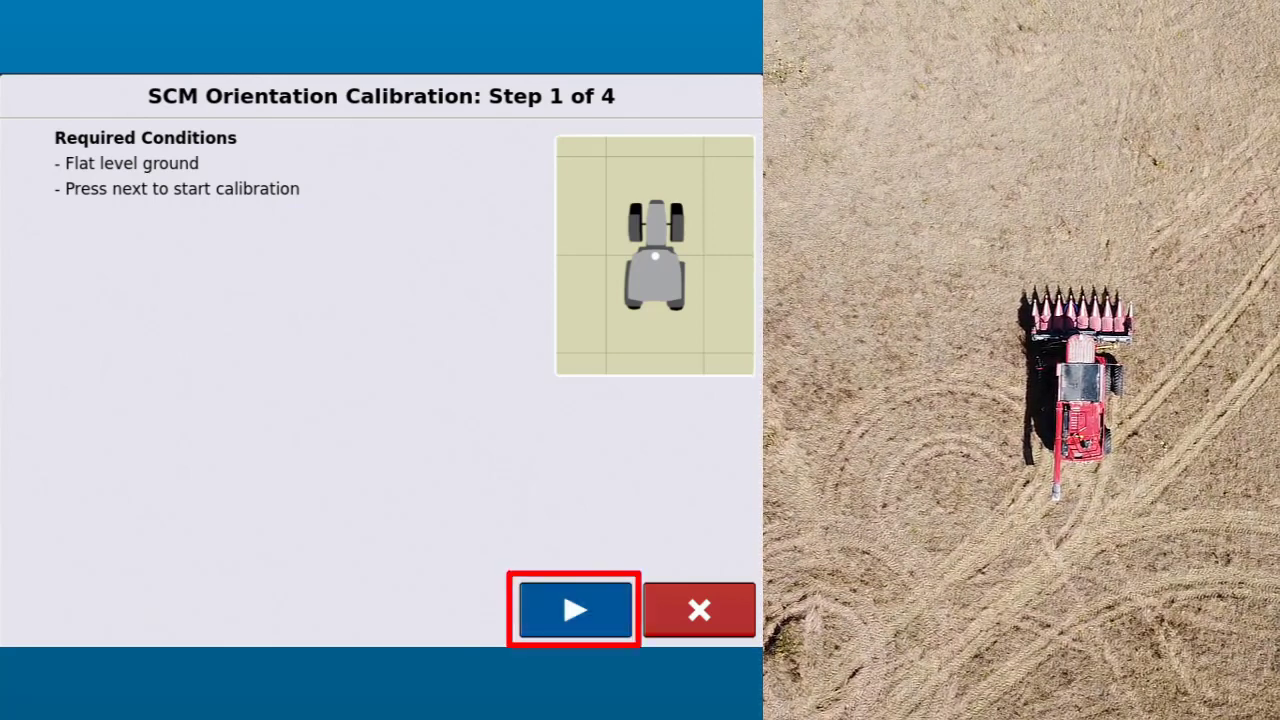
pyautogui.click(574, 608)
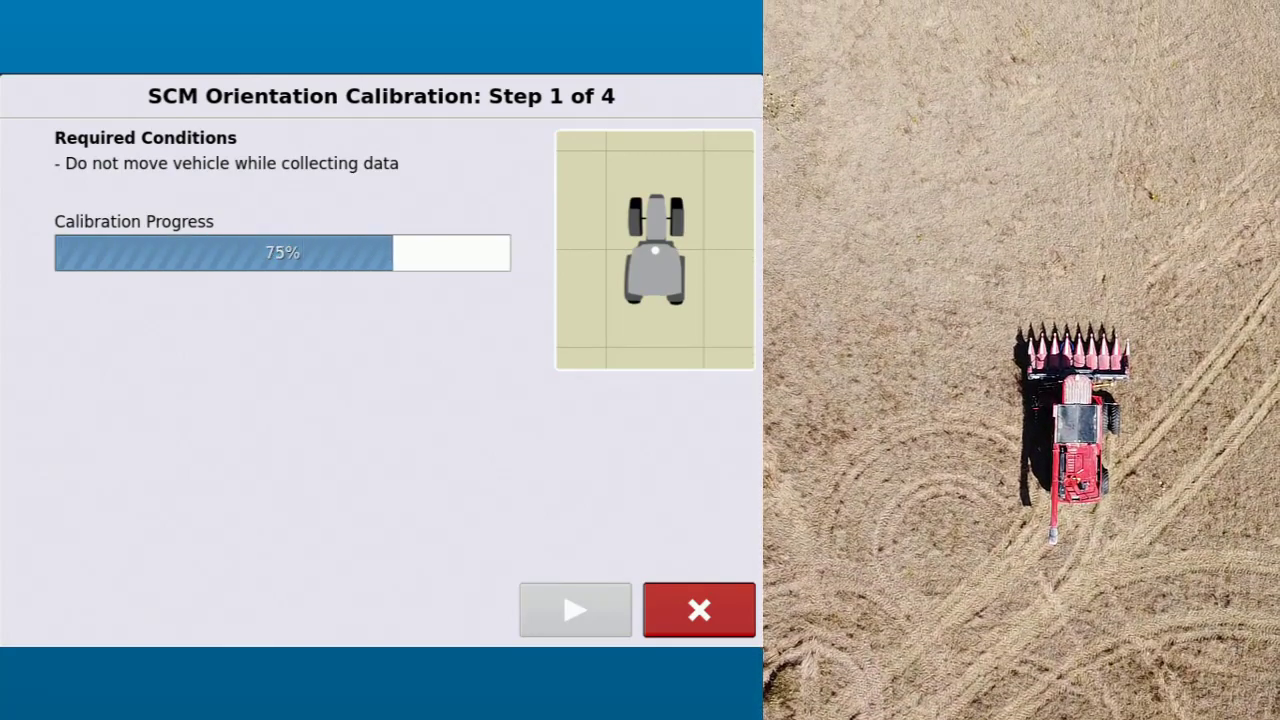
pyautogui.click(576, 610)
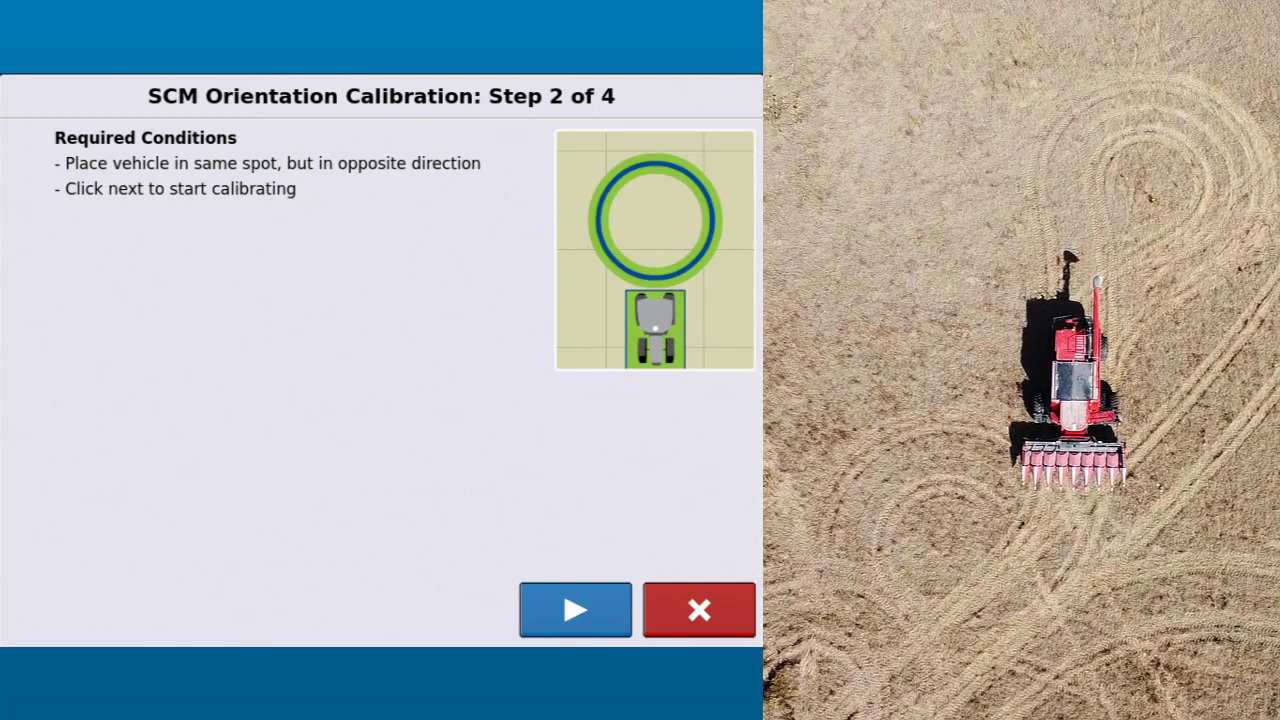
# - Collect orientation data facing the opposite direction and start the automated turn sequence
pyautogui.click(576, 610)
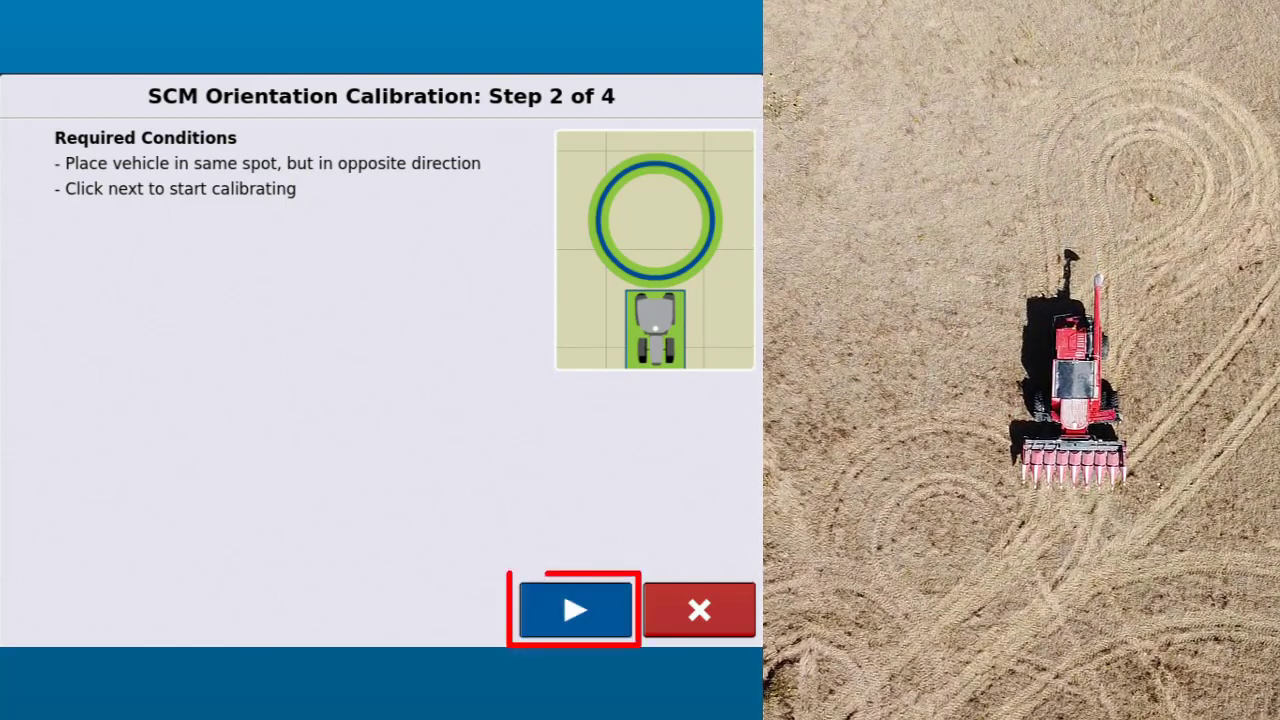
pyautogui.click(574, 610)
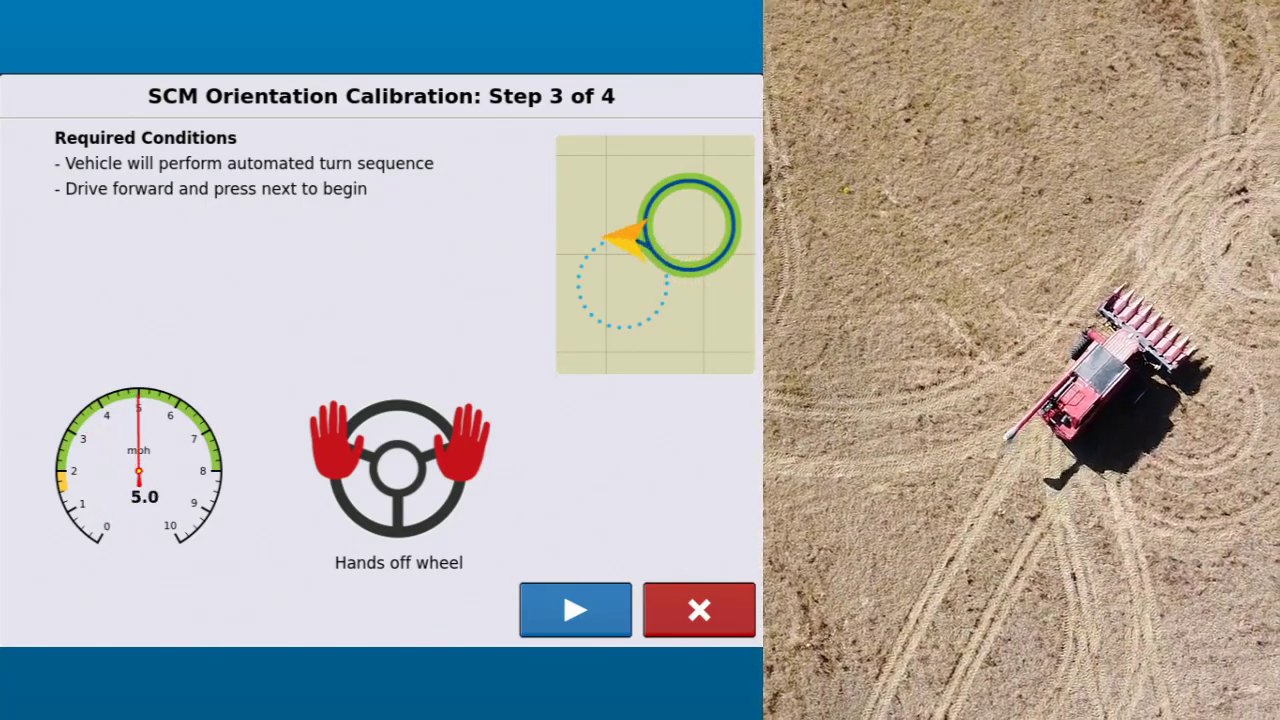
pyautogui.click(576, 610)
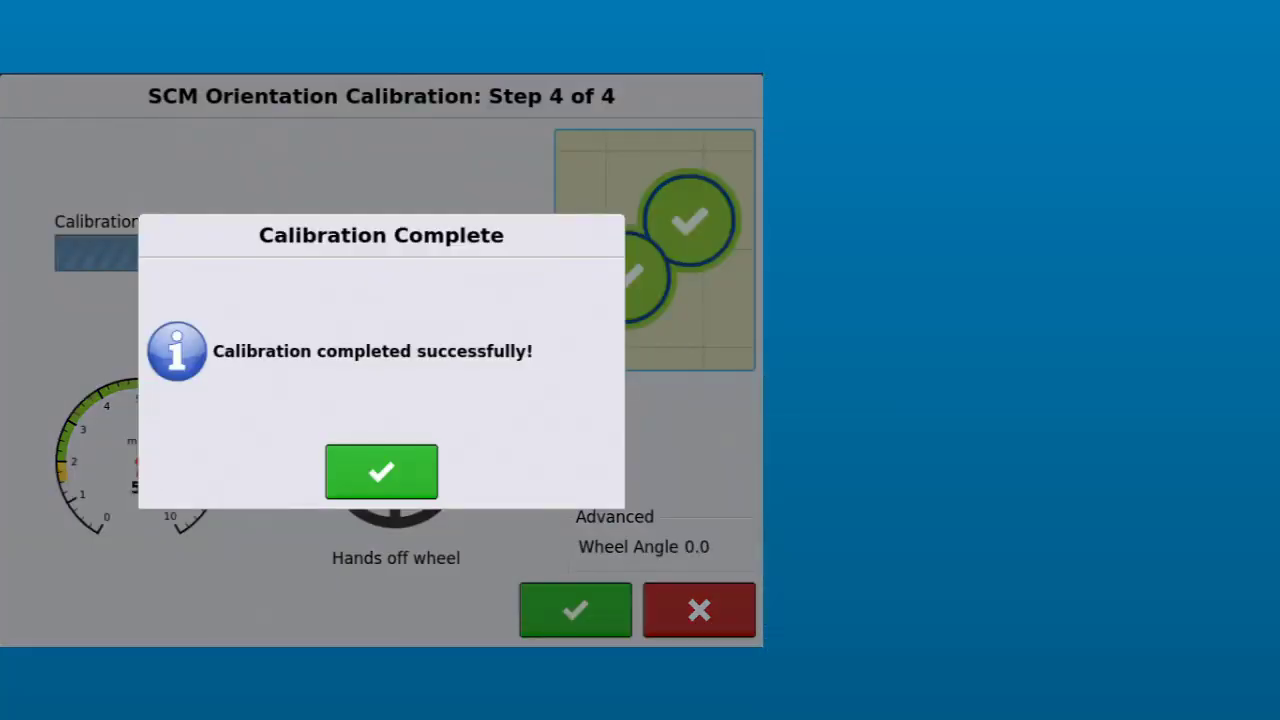
pyautogui.moveTo(380, 472)
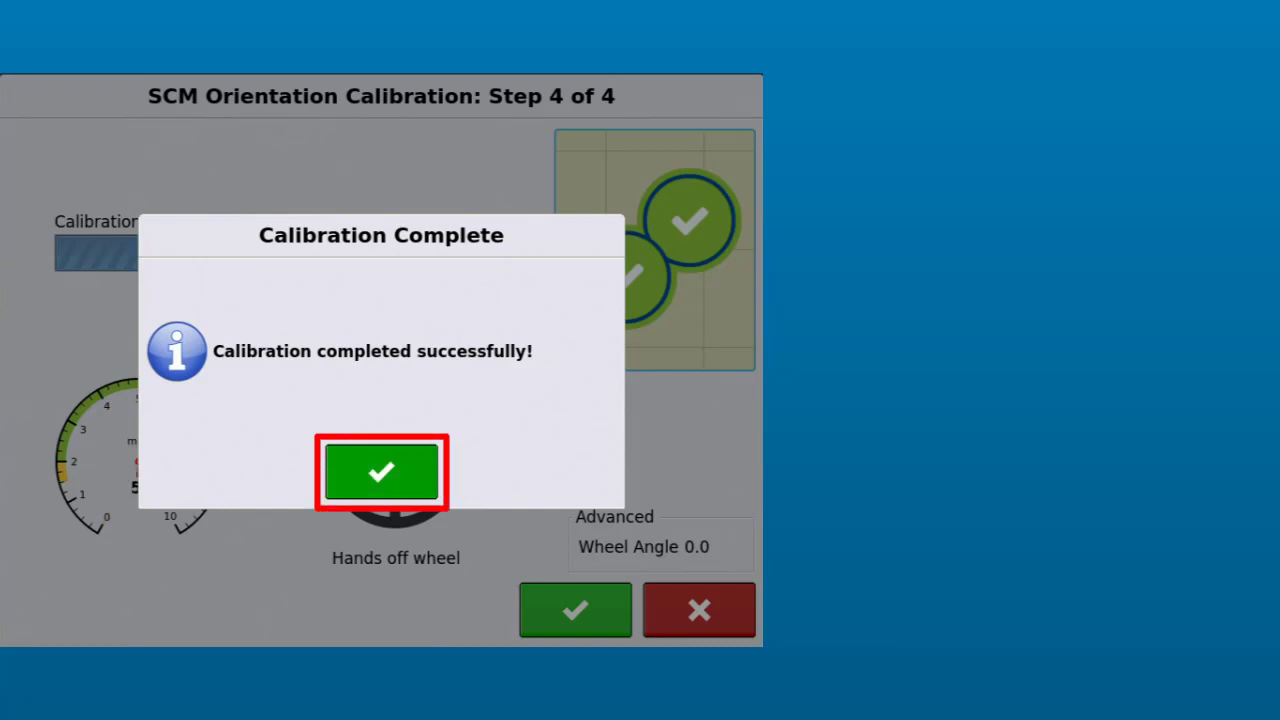
# - Dismiss the Calibration Complete message, returning to SteerCommand Settings with CaseIH 6130 active
pyautogui.click(380, 472)
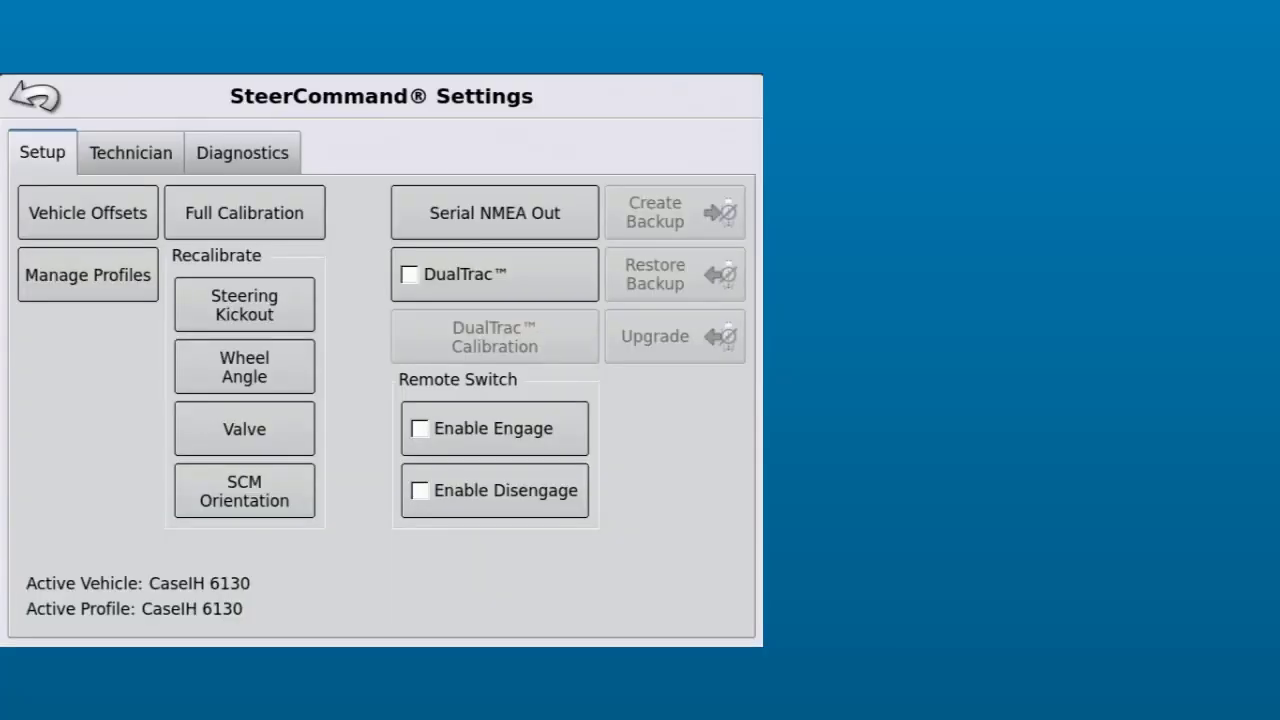